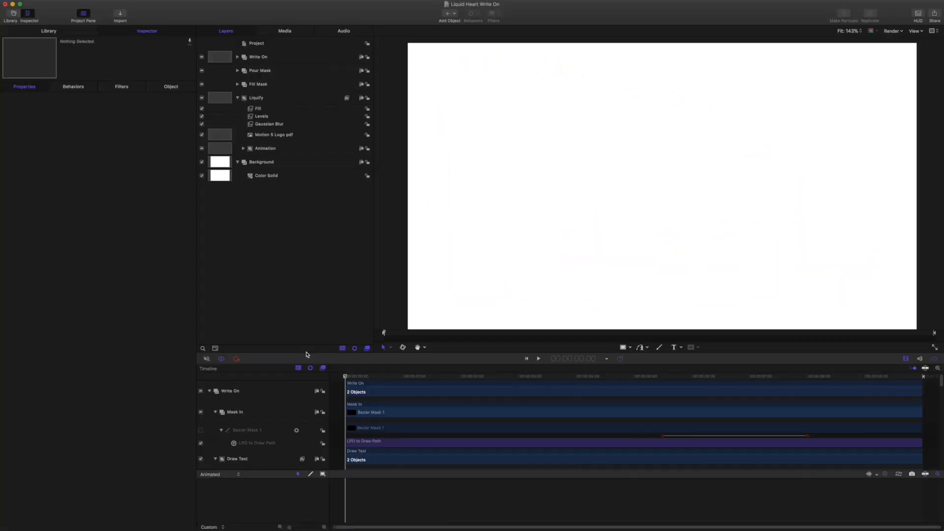
Move to a late frame showing the orange liquid heart beside the LIQUID logo.
{"action": "left_click", "coordinate": [538, 359]}
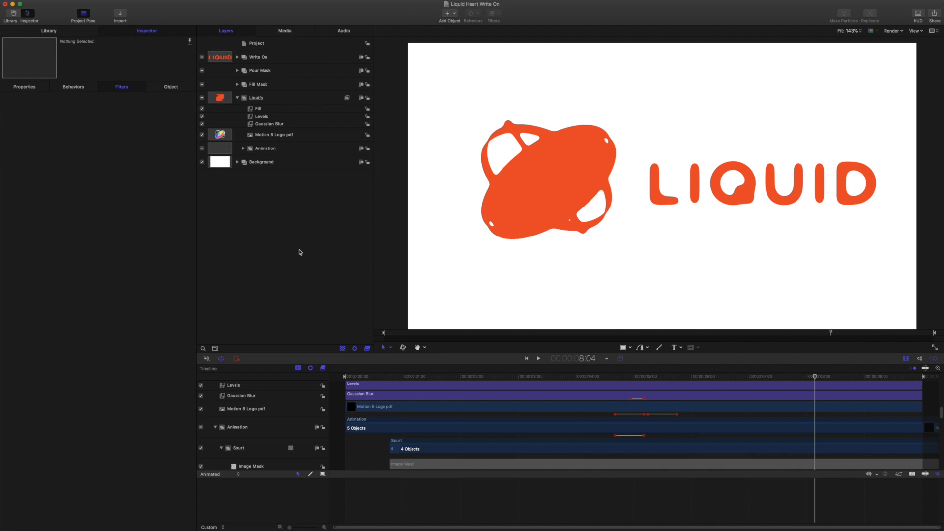
{"action": "mouse_move", "coordinate": [299, 156]}
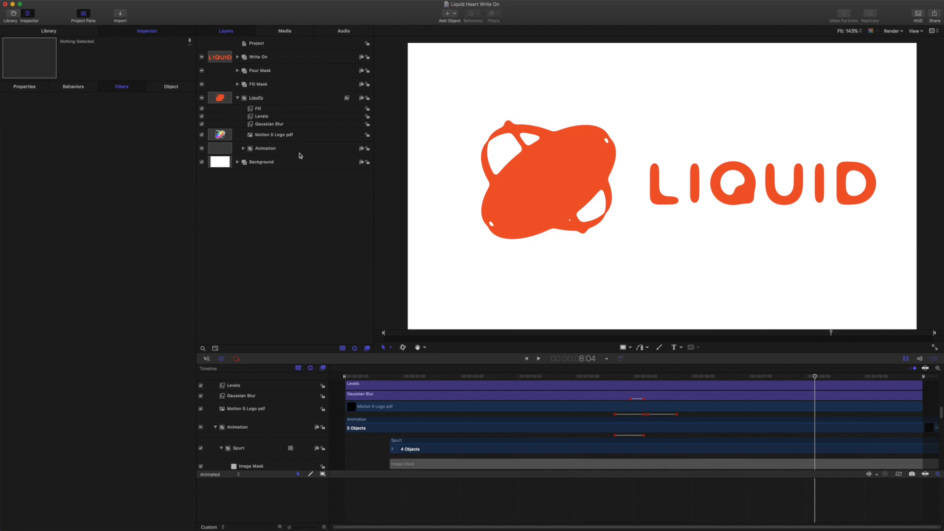
Select Liquify's Levels and Gaussian Blur filters to view their settings and the Amount curve.
{"action": "left_click", "coordinate": [261, 116]}
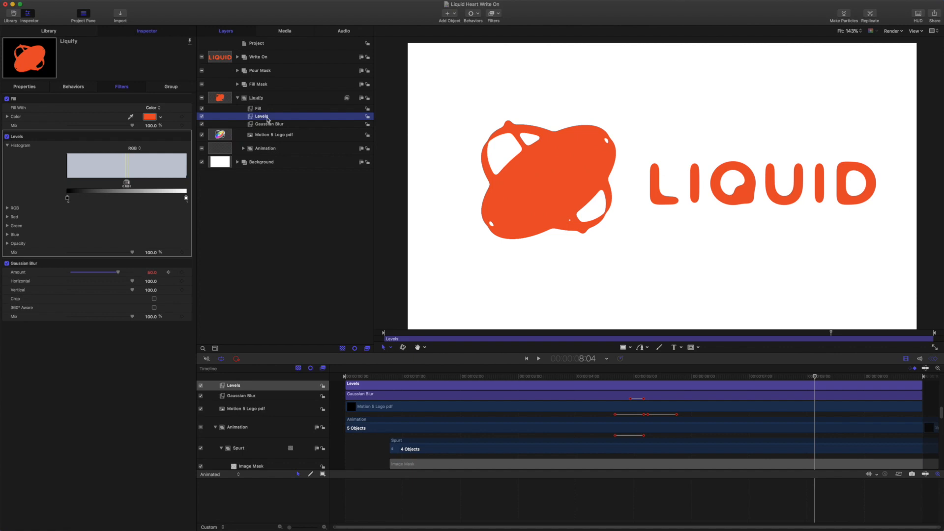
{"action": "left_click", "coordinate": [269, 124]}
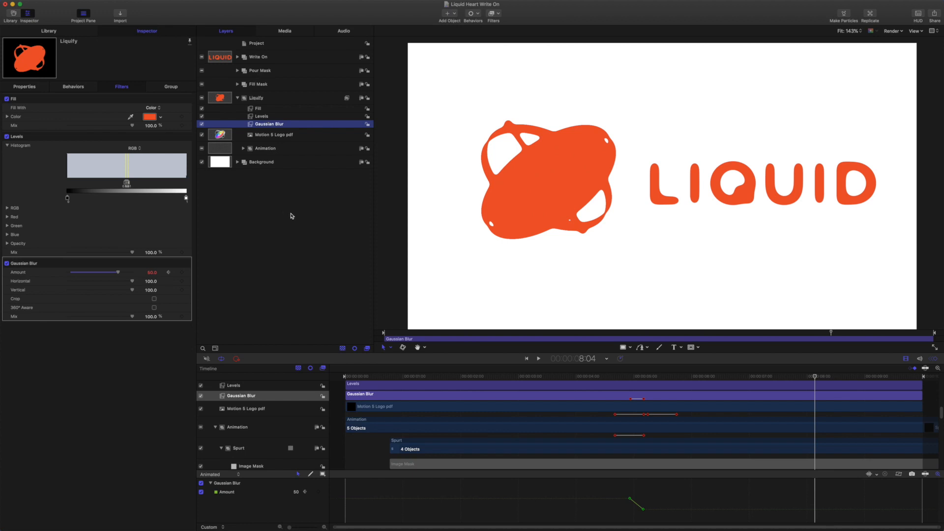
{"action": "mouse_move", "coordinate": [831, 182]}
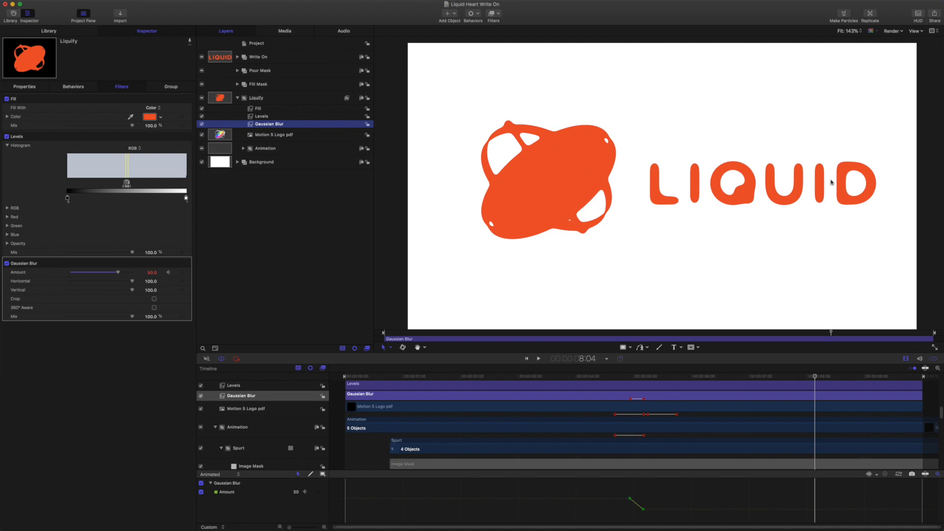
{"action": "mouse_move", "coordinate": [777, 217]}
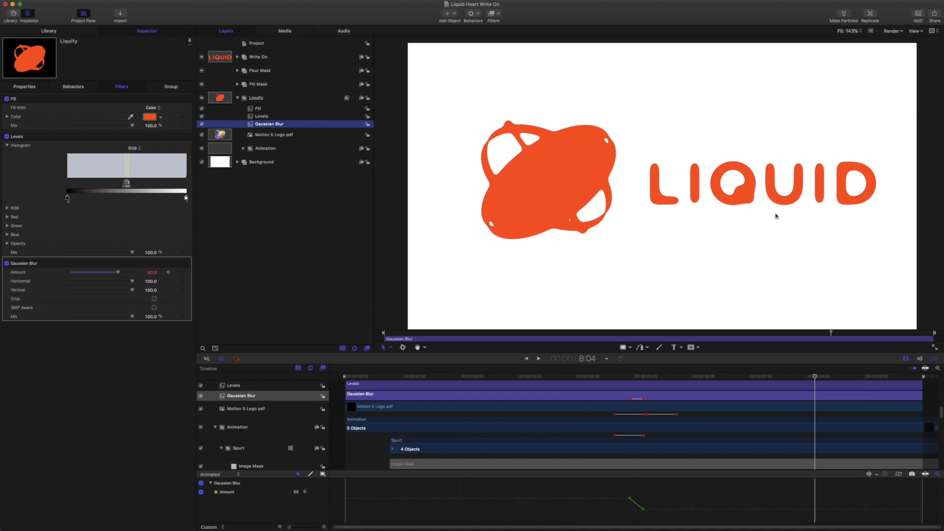
{"action": "mouse_move", "coordinate": [554, 166]}
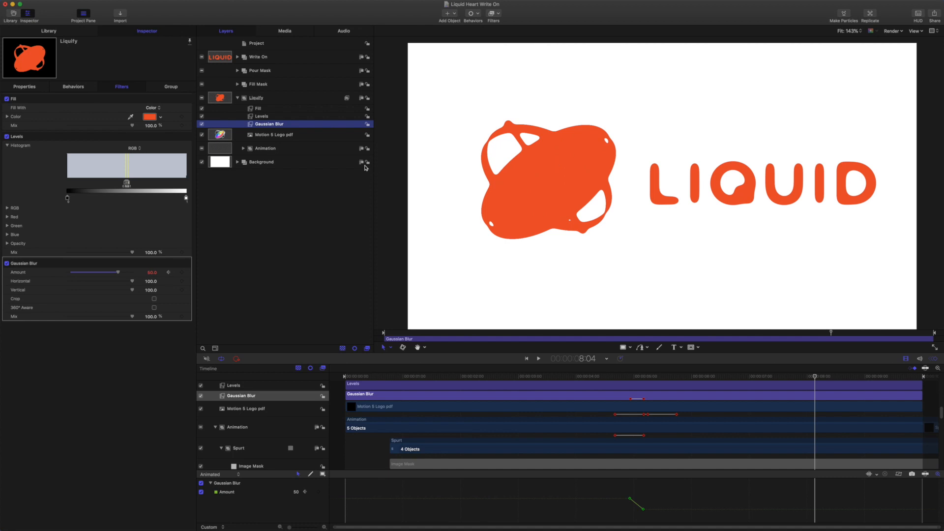
{"action": "mouse_move", "coordinate": [294, 130]}
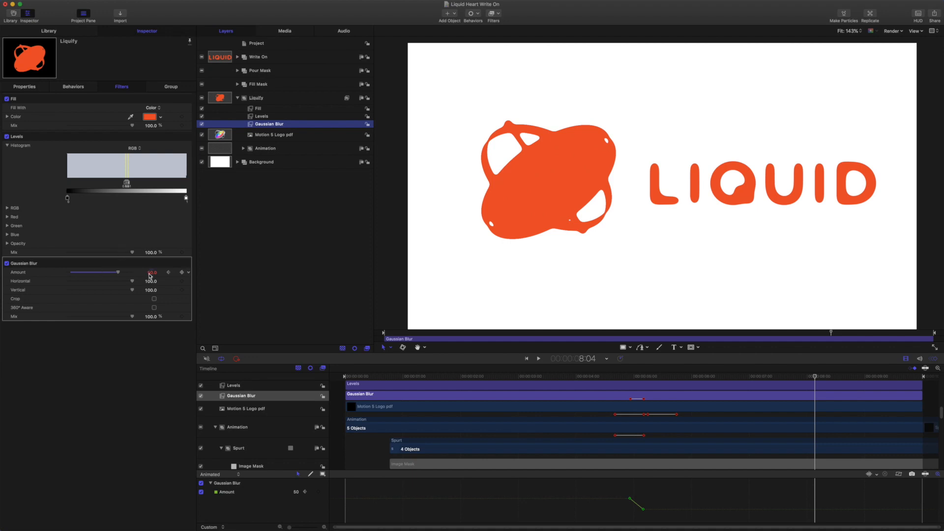
{"action": "mouse_move", "coordinate": [53, 274]}
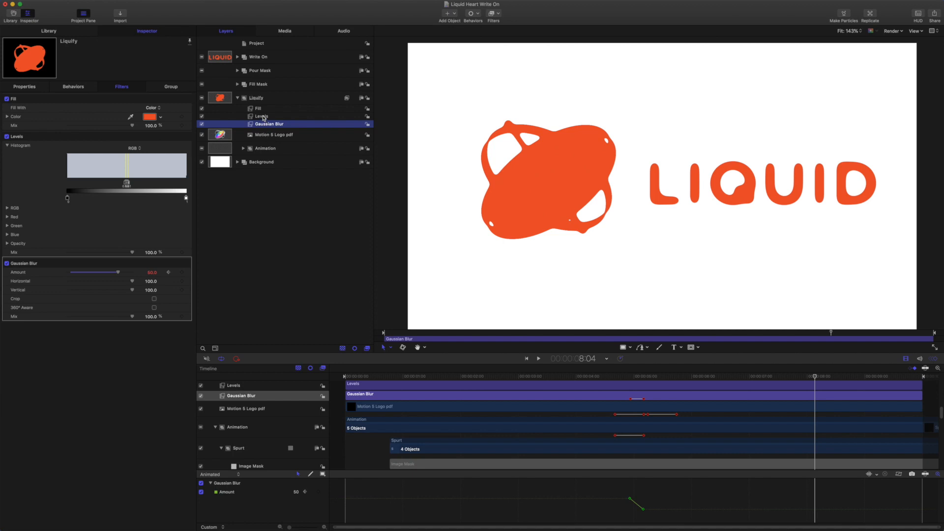
Switch the Levels histogram to Alpha and expand Opacity (Black In 0.49, White In 0.51).
{"action": "left_click", "coordinate": [261, 116]}
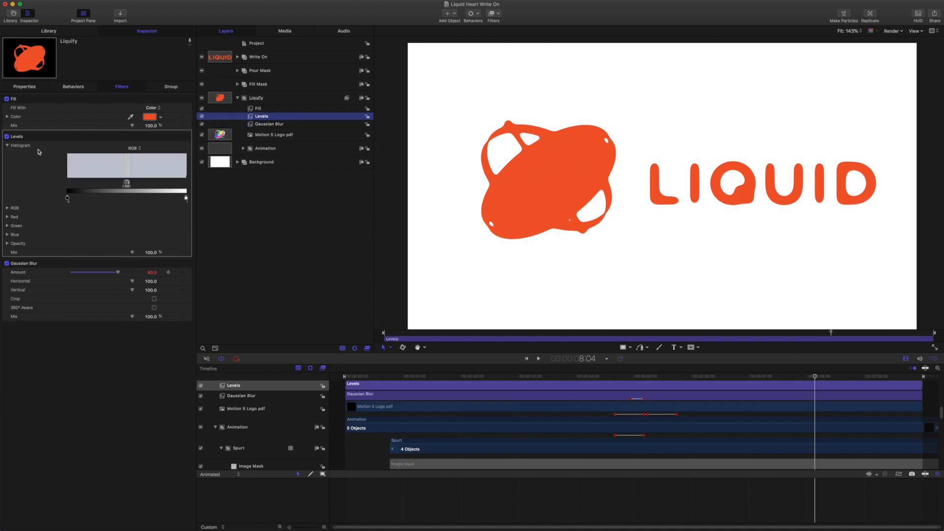
{"action": "left_click", "coordinate": [133, 147]}
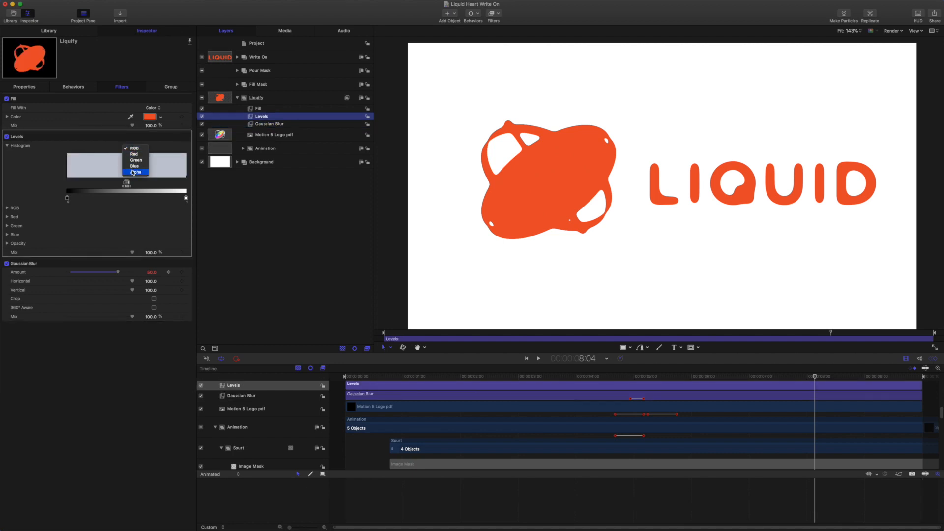
{"action": "left_click", "coordinate": [136, 172]}
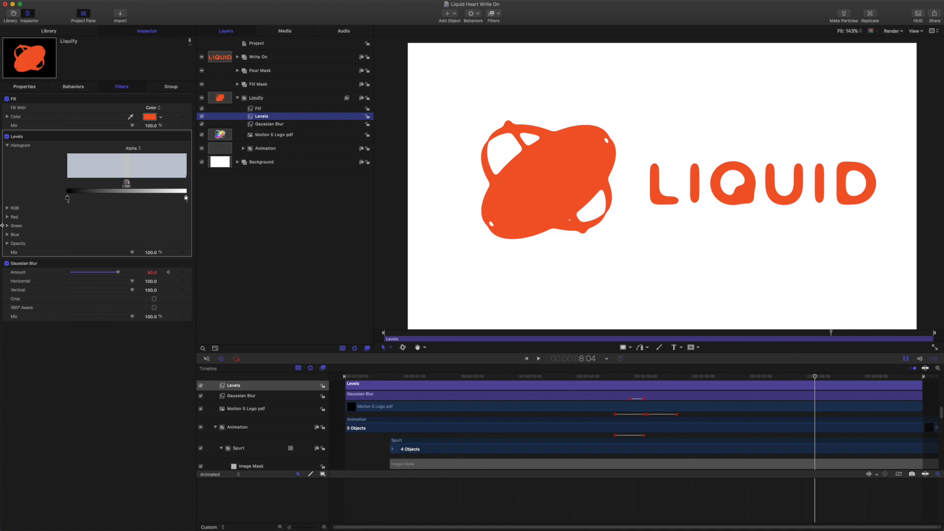
{"action": "left_click", "coordinate": [7, 243]}
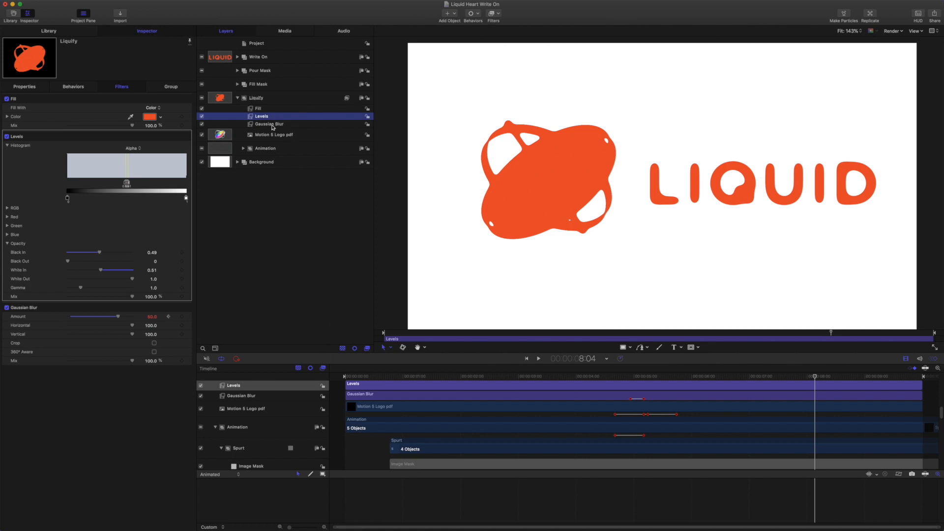
{"action": "mouse_move", "coordinate": [258, 103]}
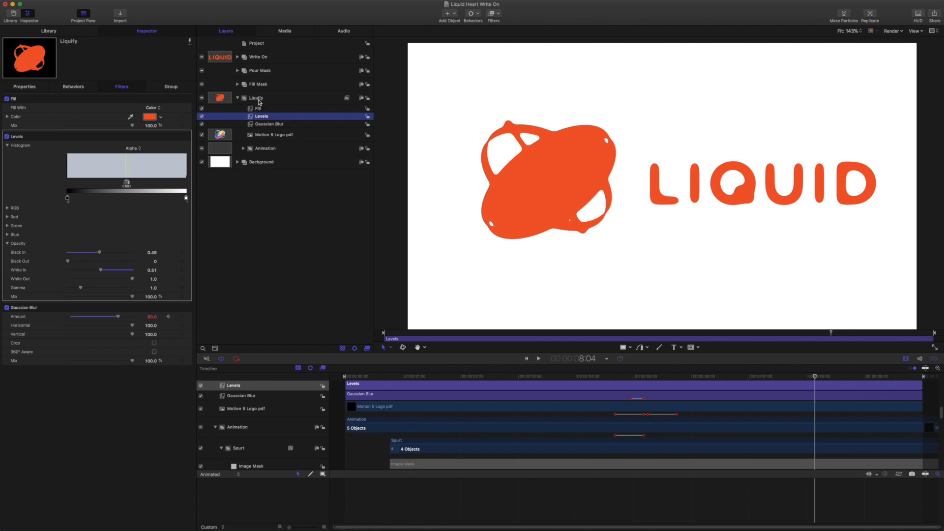
{"action": "mouse_move", "coordinate": [259, 60]}
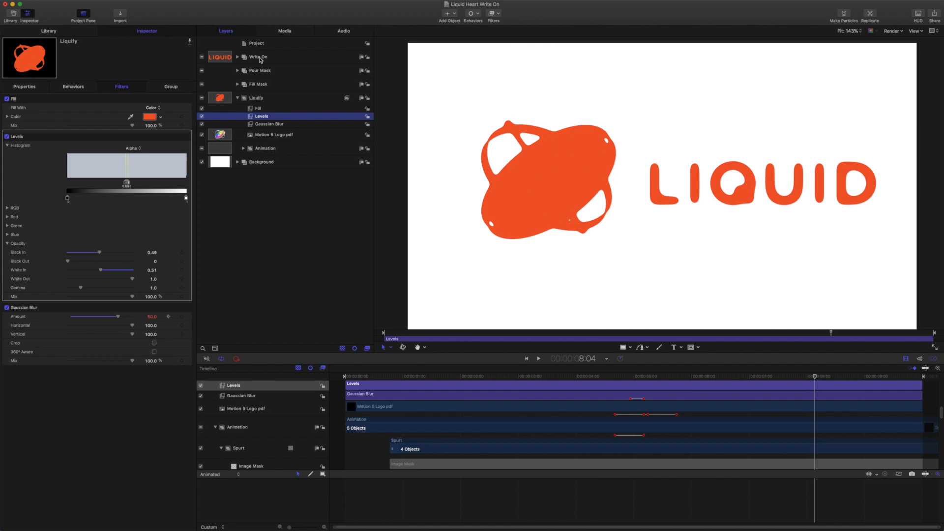
{"action": "mouse_move", "coordinate": [265, 59]}
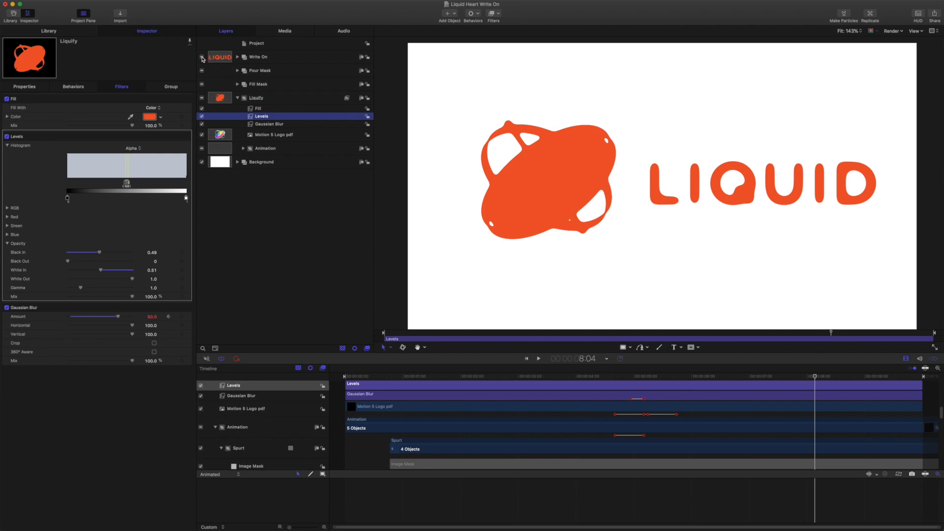
Toggle the Write On group off and on, peek inside it, and select Pour Mask.
{"action": "left_click", "coordinate": [202, 57]}
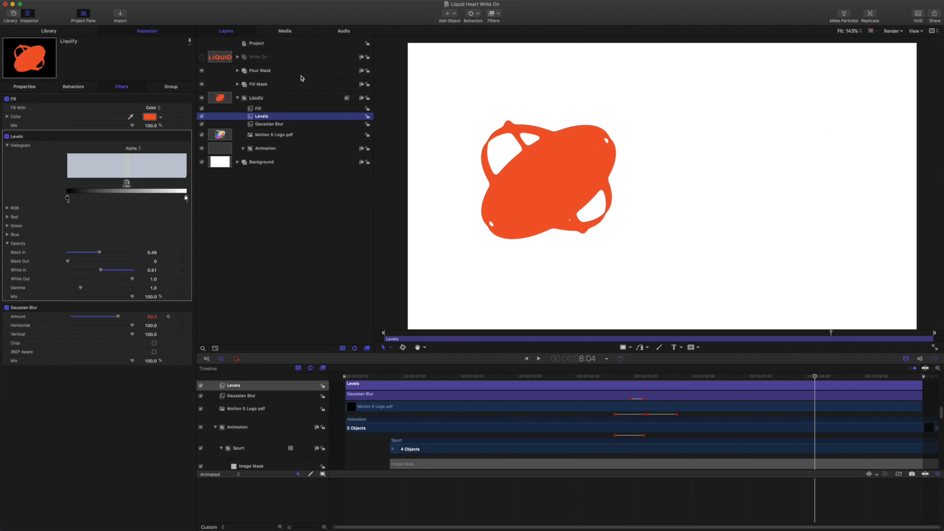
{"action": "left_click", "coordinate": [201, 57]}
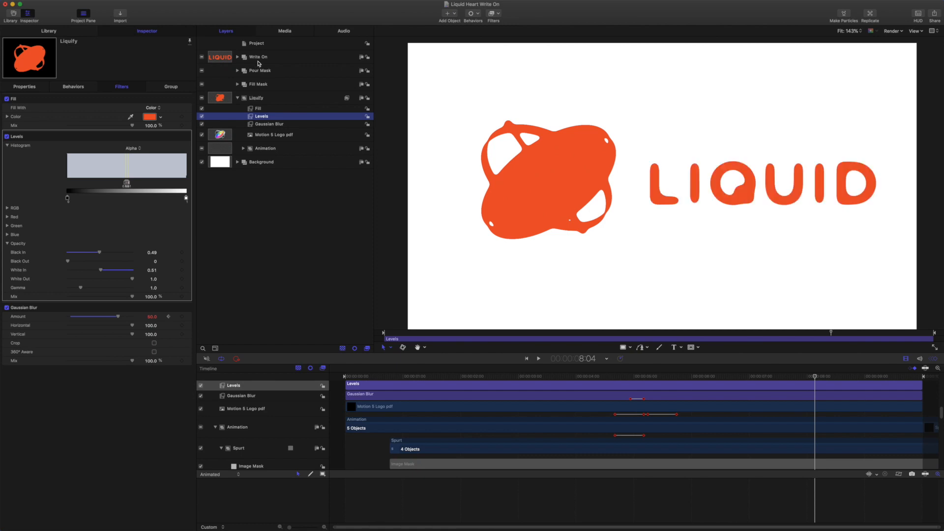
{"action": "mouse_move", "coordinate": [276, 201]}
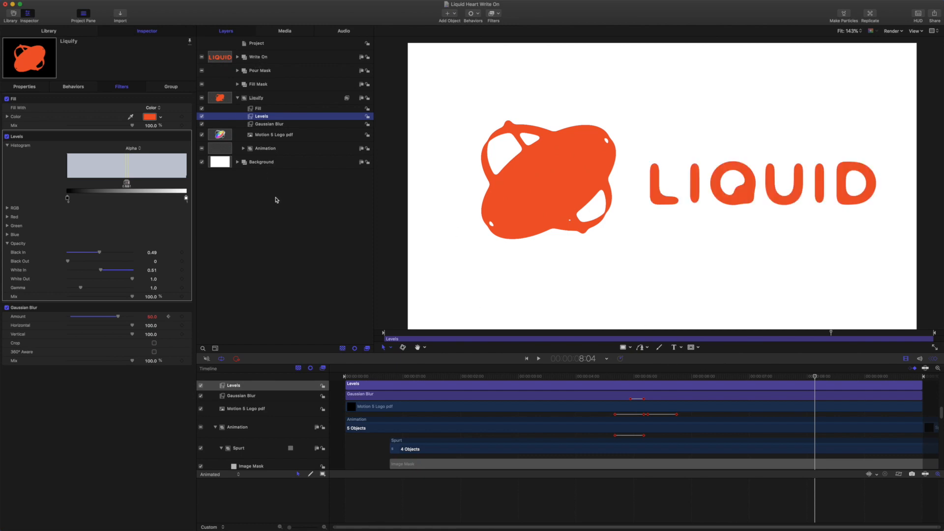
{"action": "left_click", "coordinate": [237, 56]}
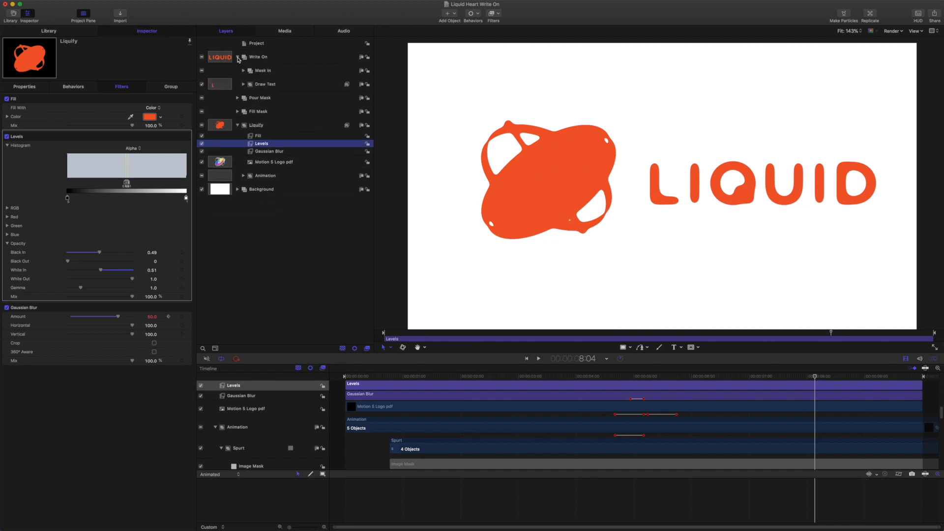
{"action": "left_click", "coordinate": [237, 57]}
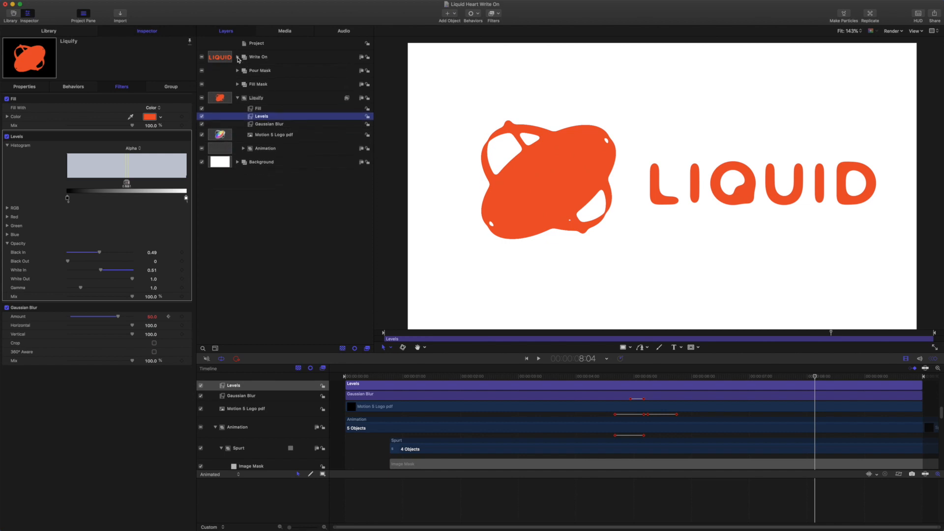
{"action": "left_click", "coordinate": [259, 70]}
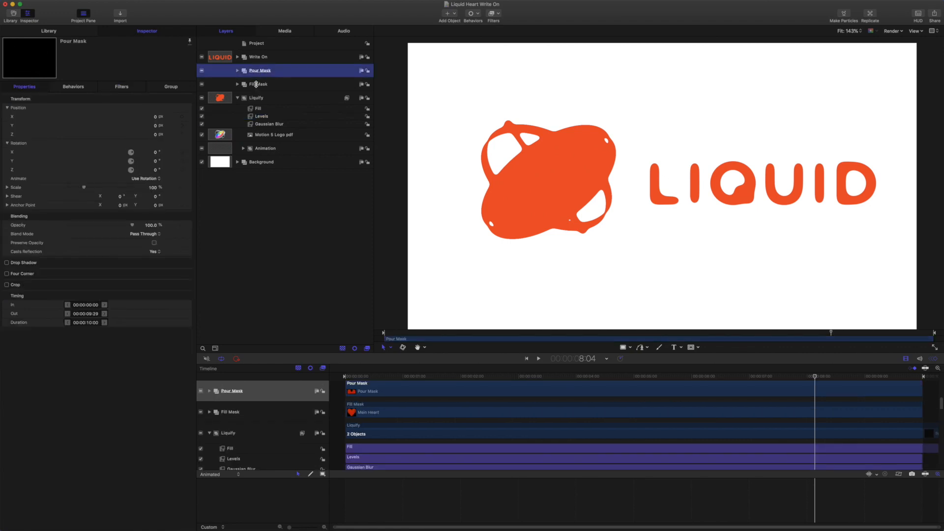
Expand Pour Mask and hide its Pour Mask and Main Heart shapes, leaving a blank frame.
{"action": "left_click", "coordinate": [237, 70]}
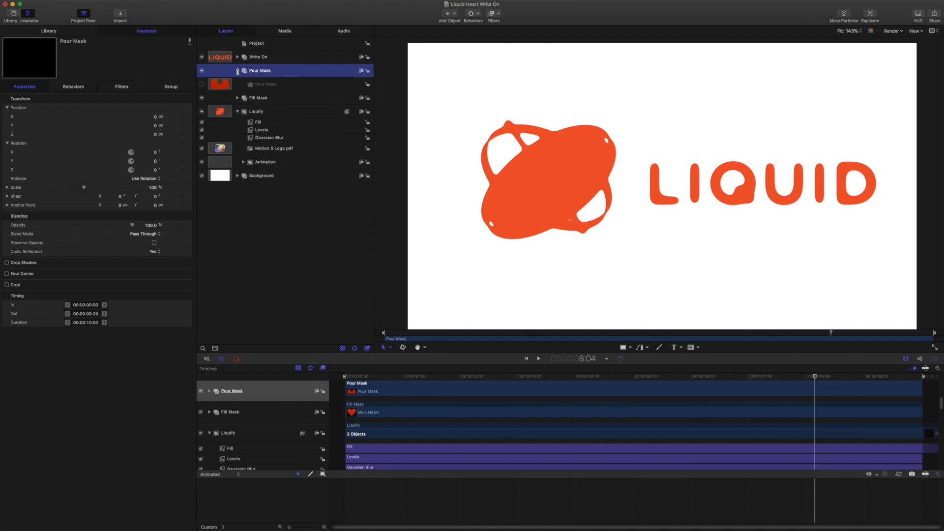
{"action": "left_click", "coordinate": [228, 98]}
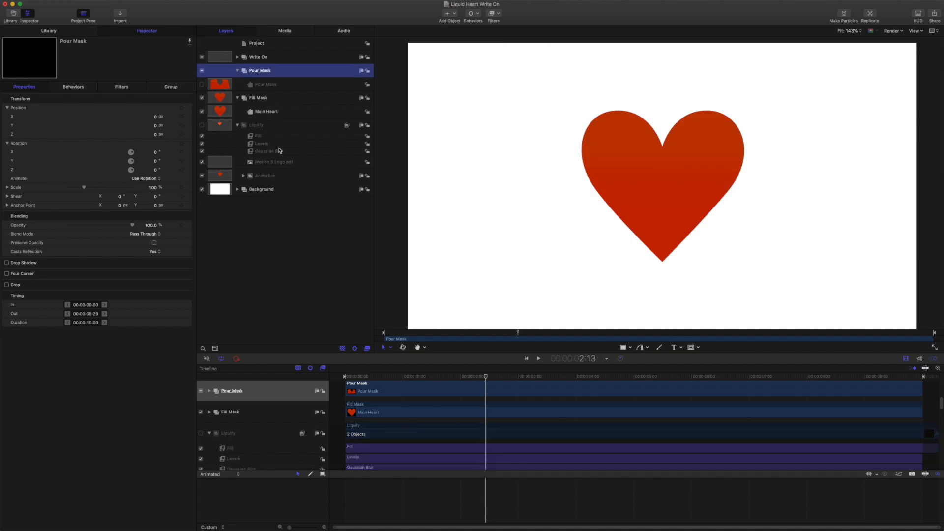
{"action": "mouse_move", "coordinate": [700, 169]}
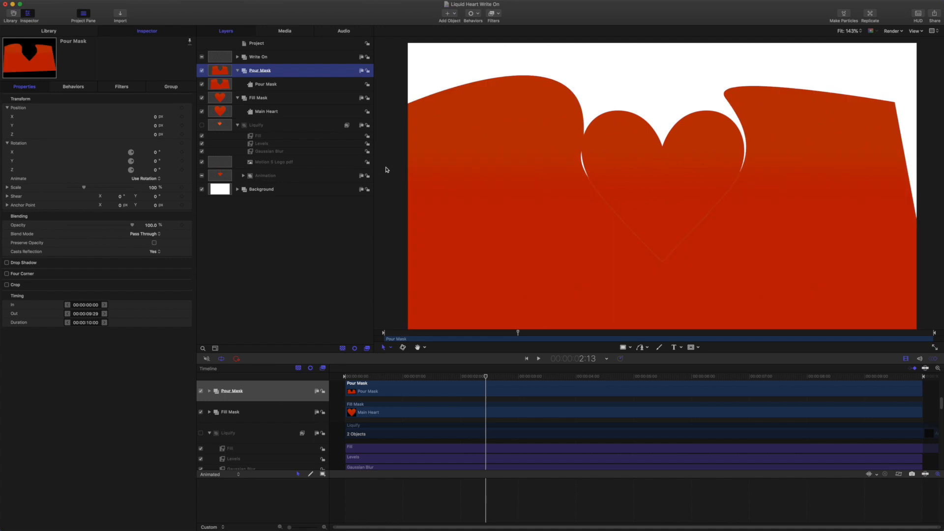
{"action": "mouse_move", "coordinate": [520, 173]}
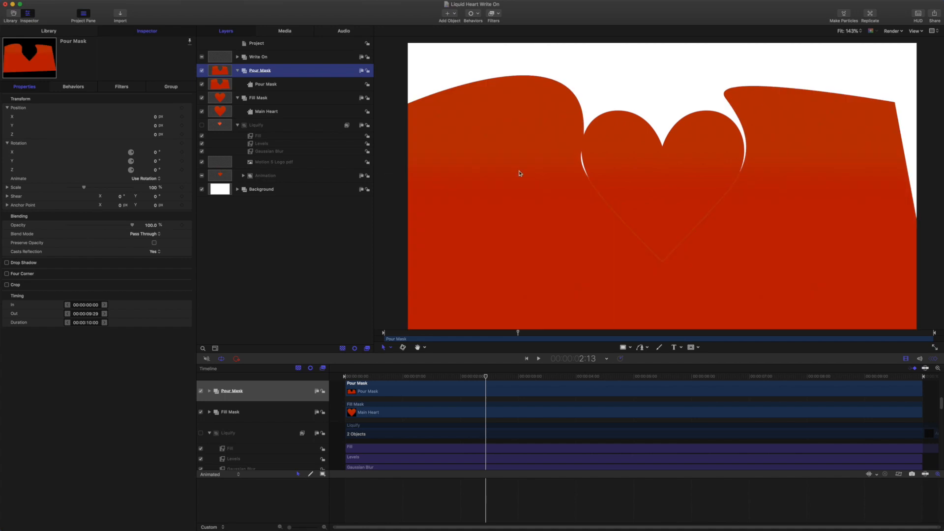
{"action": "mouse_move", "coordinate": [754, 112]}
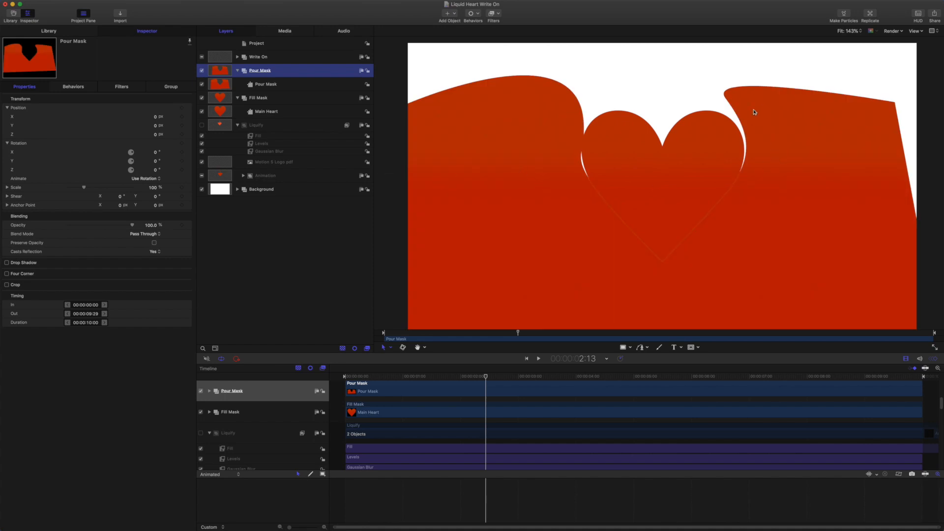
{"action": "mouse_move", "coordinate": [661, 176]}
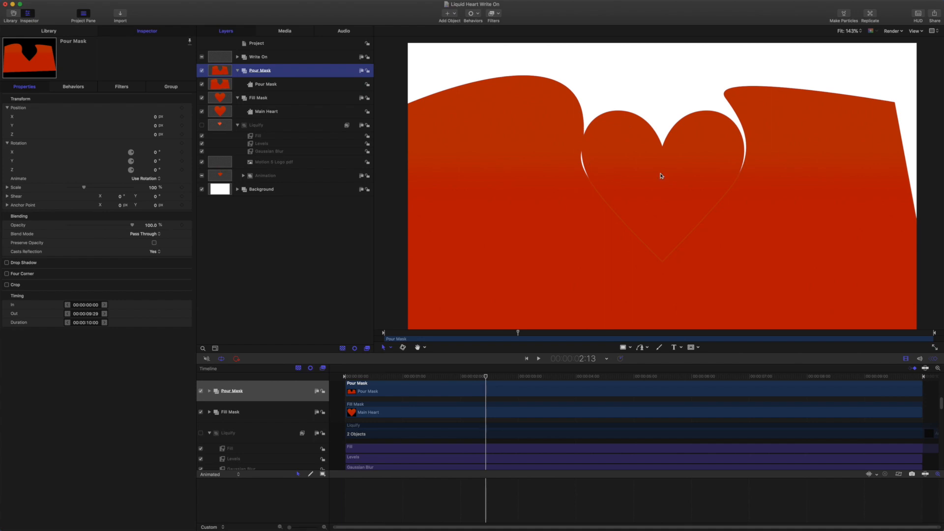
{"action": "mouse_move", "coordinate": [682, 159]}
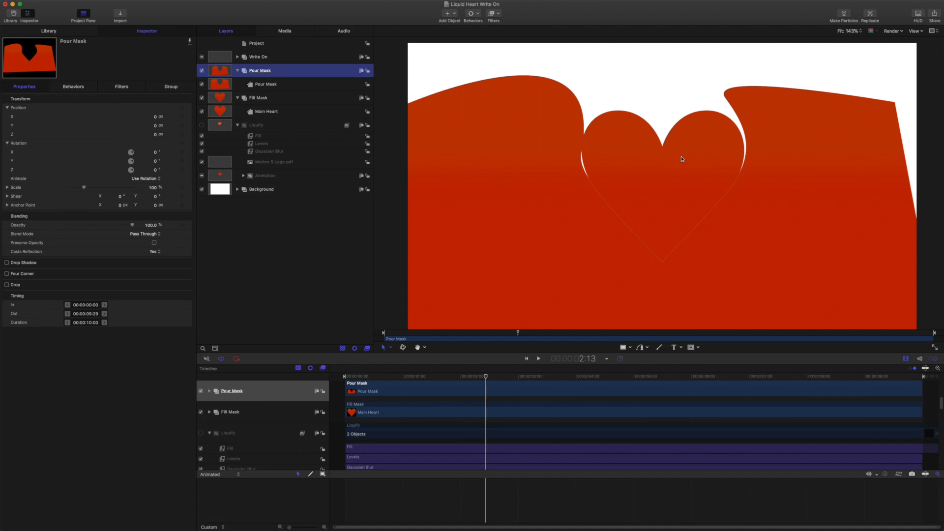
{"action": "mouse_move", "coordinate": [672, 126]}
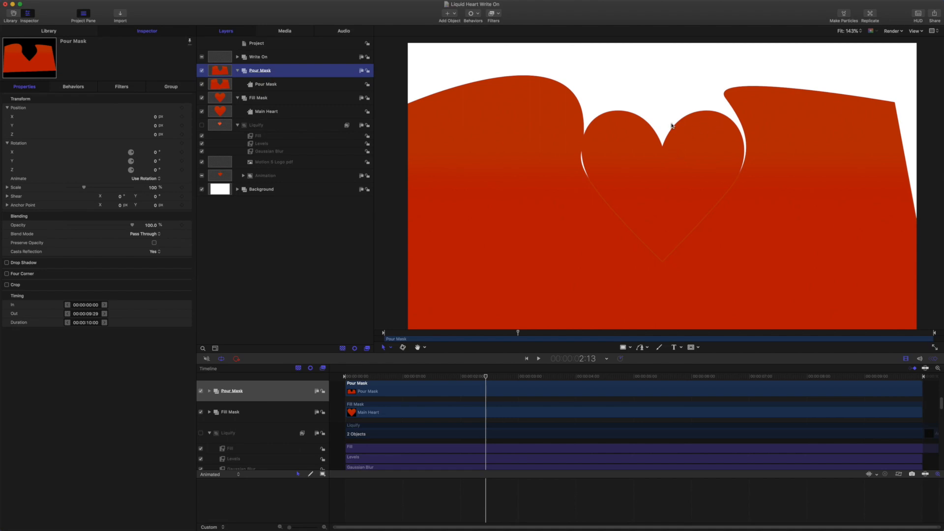
{"action": "mouse_move", "coordinate": [442, 99]}
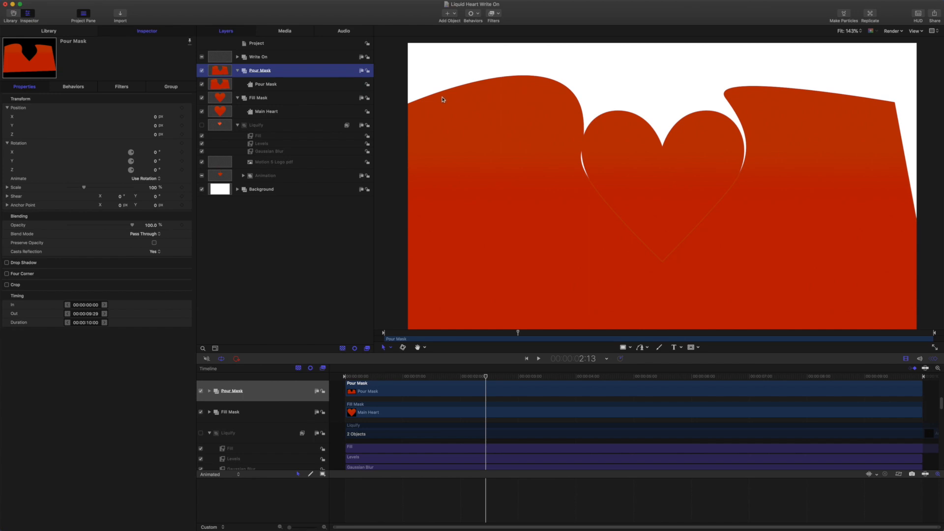
{"action": "mouse_move", "coordinate": [851, 335]}
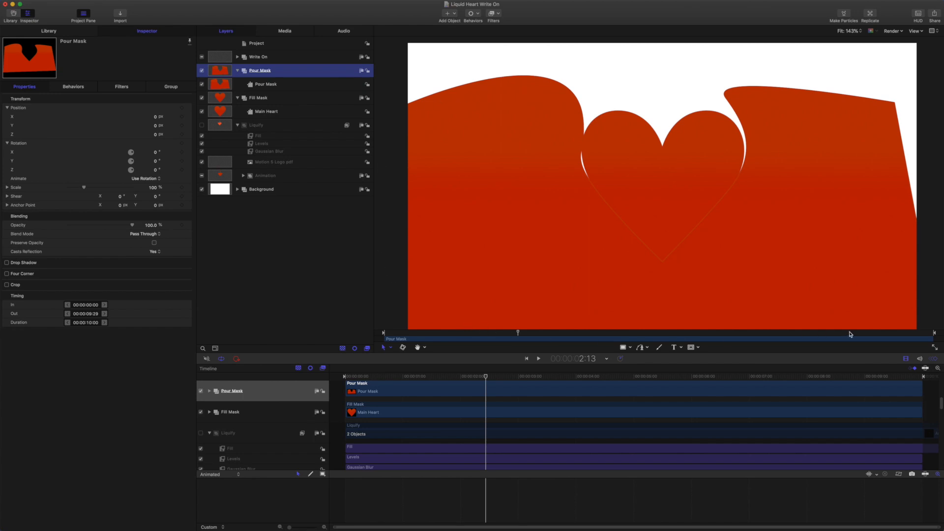
{"action": "mouse_move", "coordinate": [625, 152]}
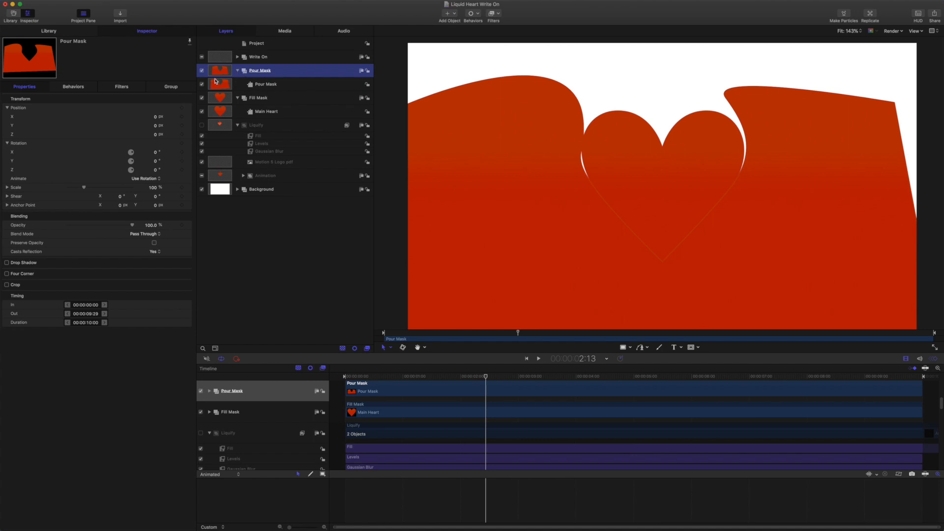
{"action": "left_click", "coordinate": [202, 84]}
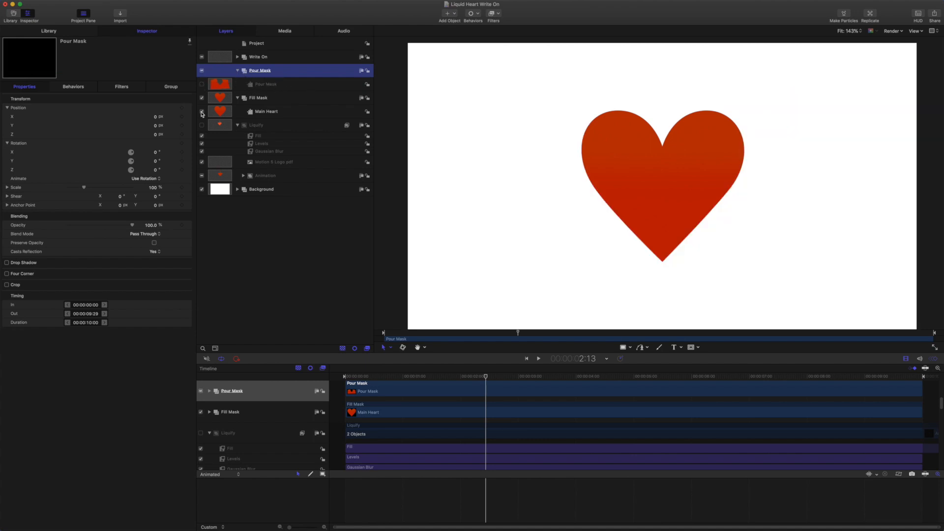
{"action": "left_click", "coordinate": [202, 98]}
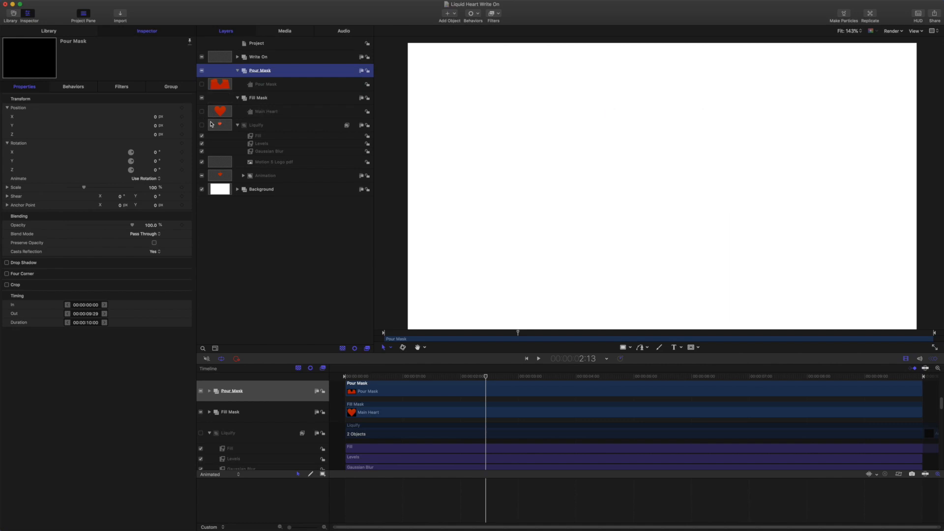
Turn on Liquify and expand the Animation group down to the Emitter Pour group.
{"action": "left_click", "coordinate": [201, 125]}
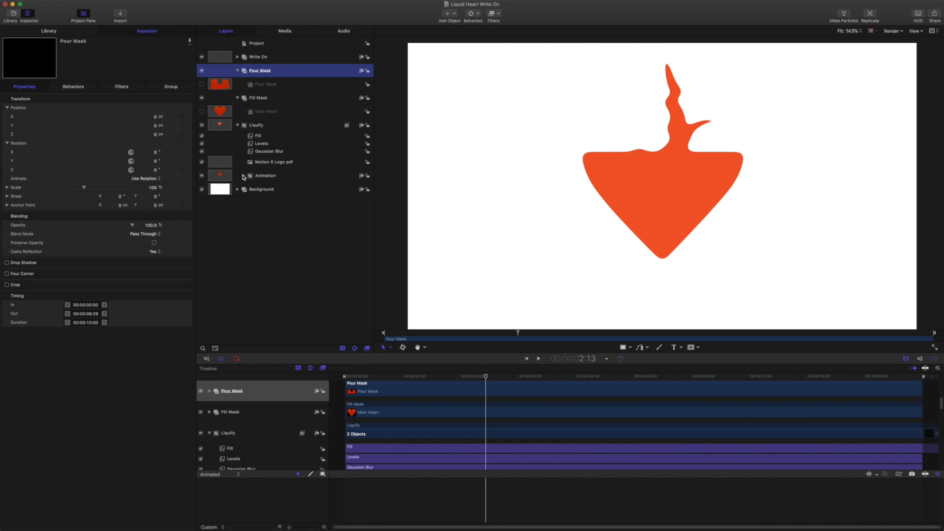
{"action": "left_click", "coordinate": [244, 177]}
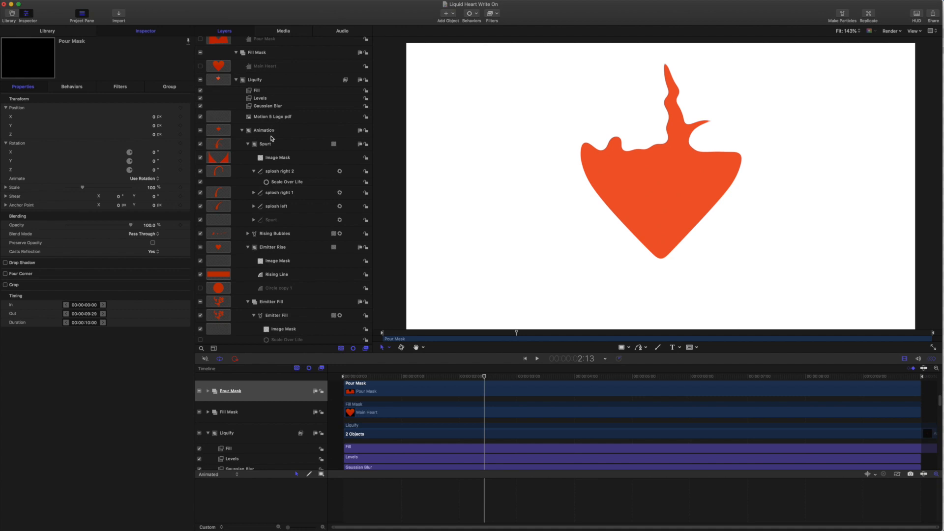
{"action": "scroll", "scroll_direction": "down", "scroll_amount": 3}
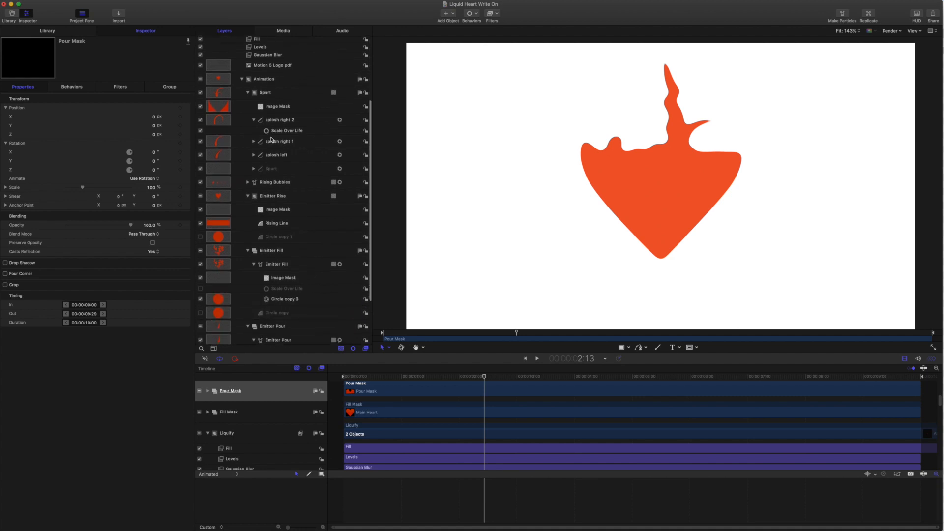
{"action": "mouse_move", "coordinate": [269, 157]}
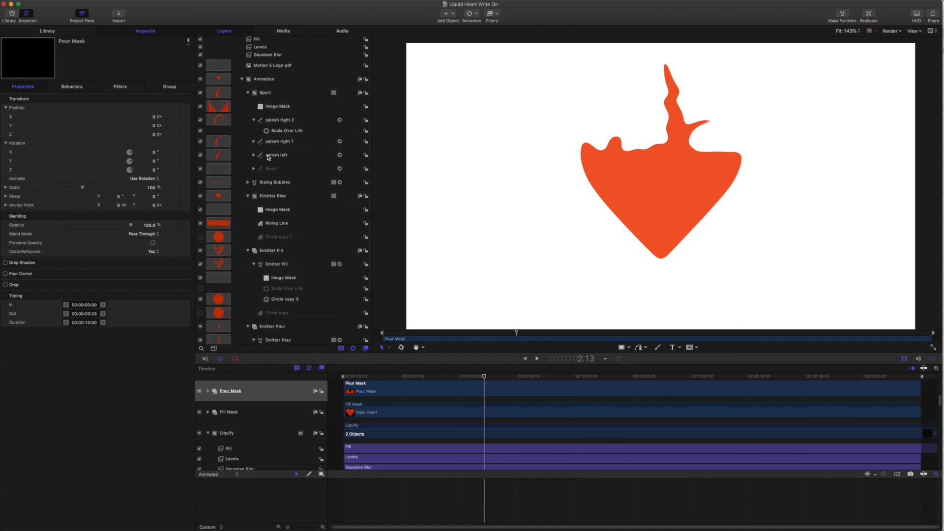
{"action": "mouse_move", "coordinate": [273, 159]}
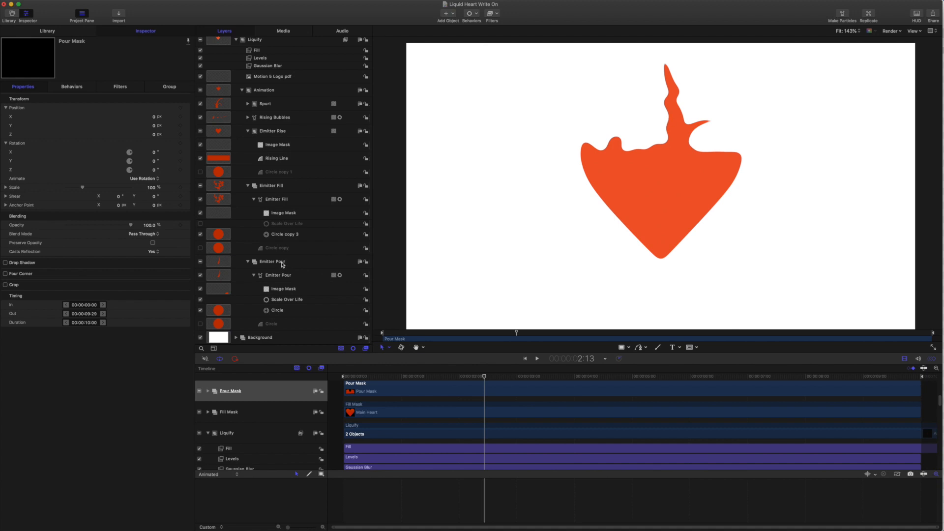
{"action": "left_click", "coordinate": [271, 261]}
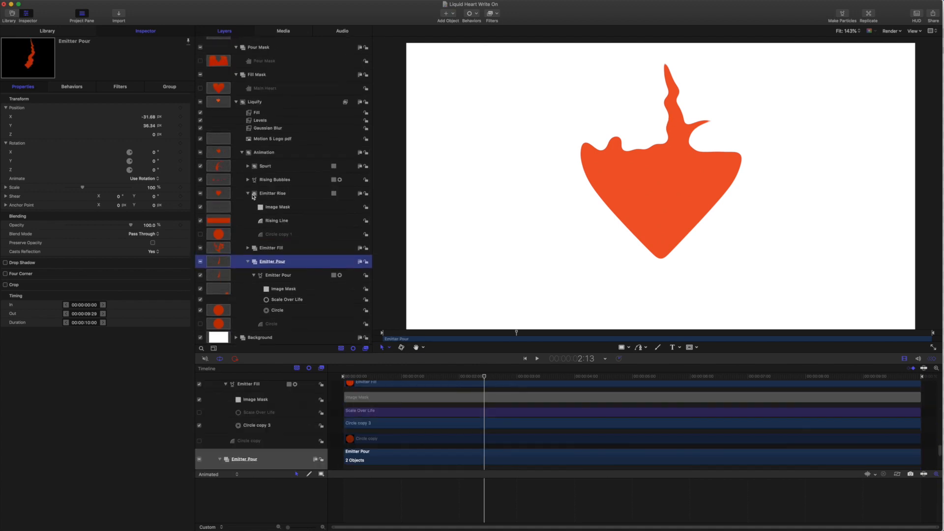
{"action": "scroll", "scroll_direction": "up", "scroll_amount": 3}
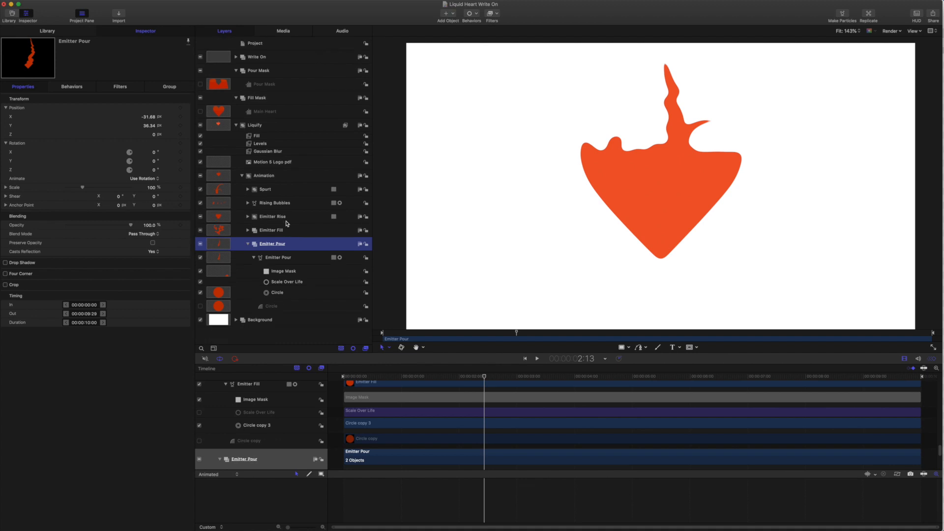
Hide the other emitters and show the Emitter Pour emitter's particle settings.
{"action": "left_click", "coordinate": [201, 189]}
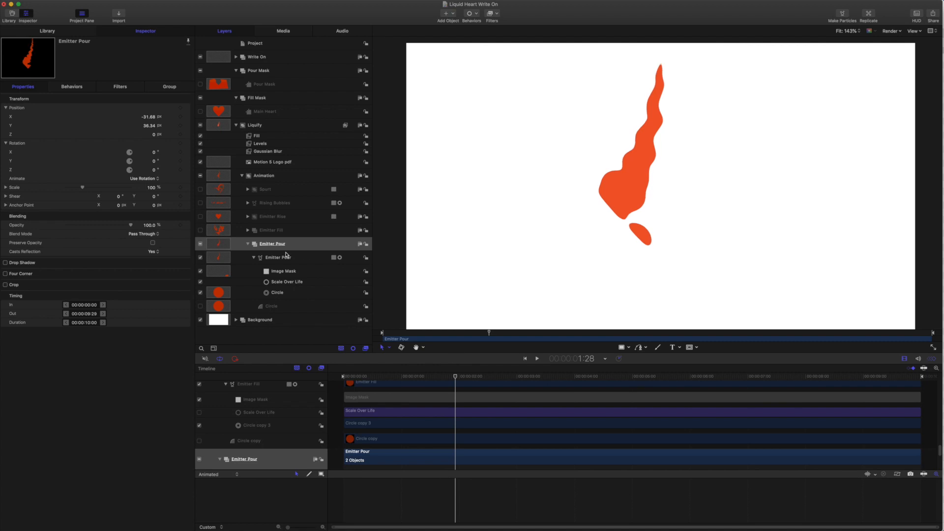
{"action": "mouse_move", "coordinate": [246, 277]}
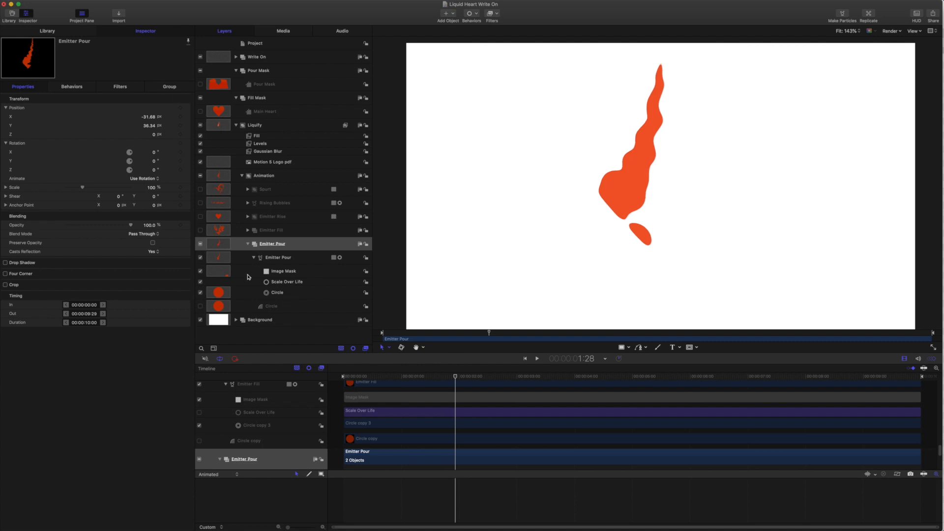
{"action": "left_click", "coordinate": [278, 257]}
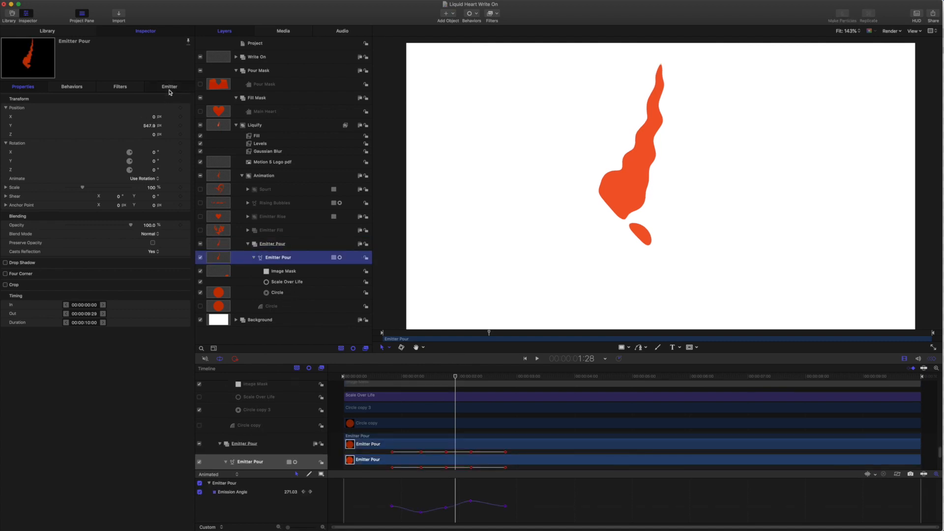
{"action": "left_click", "coordinate": [170, 86]}
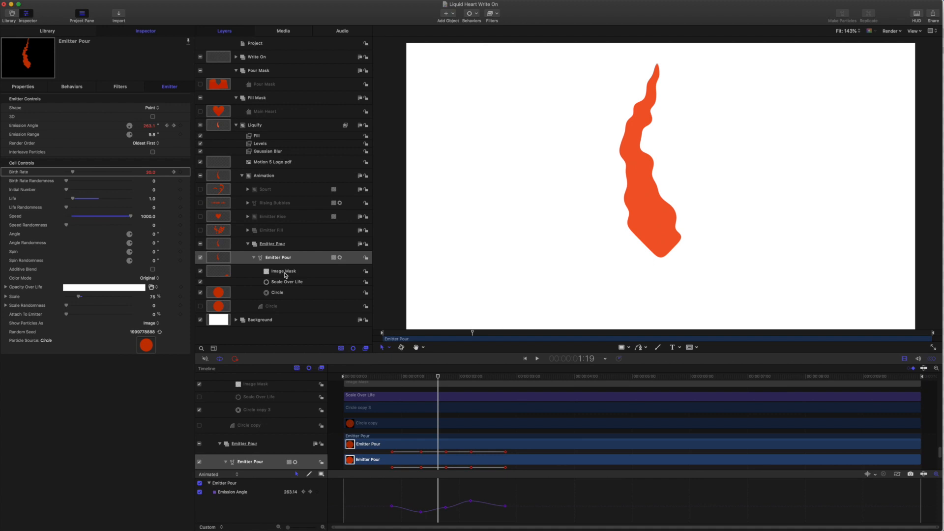
{"action": "mouse_move", "coordinate": [506, 124]}
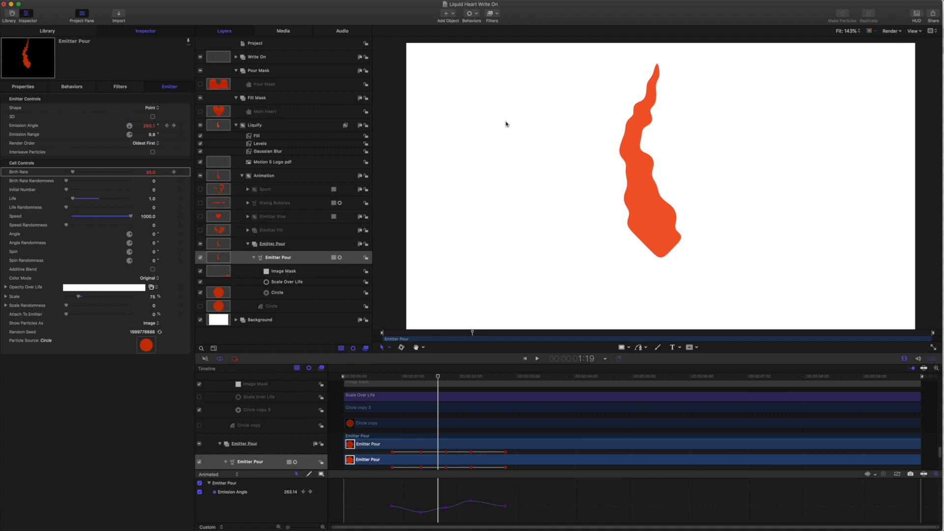
{"action": "mouse_move", "coordinate": [580, 202]}
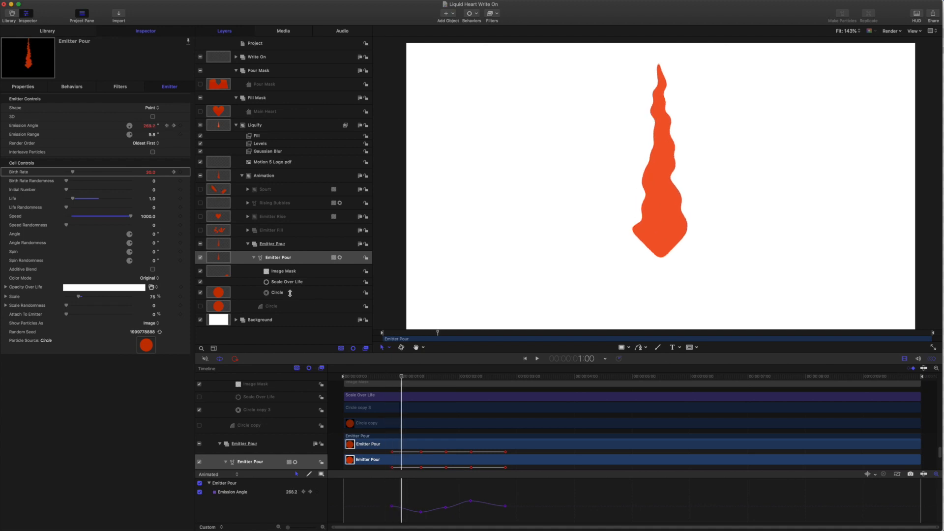
{"action": "mouse_move", "coordinate": [289, 293]}
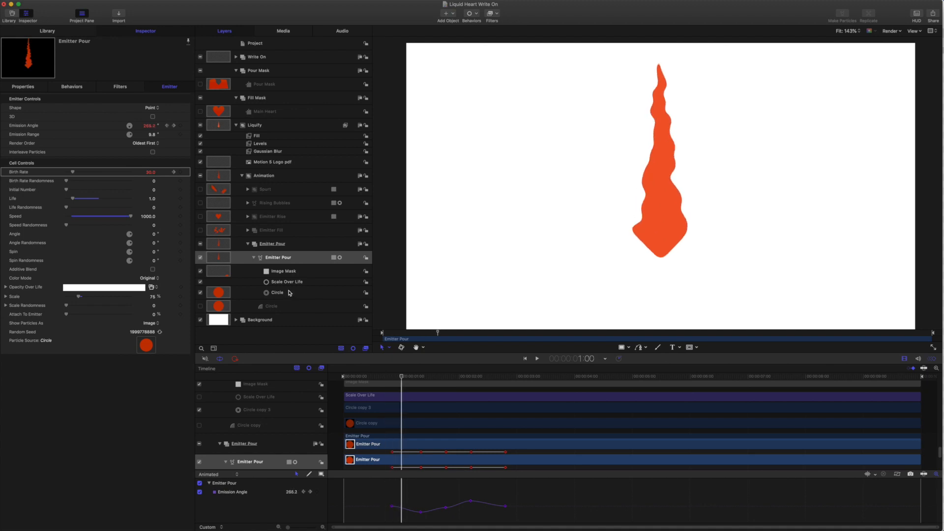
Briefly toggle Emitter Rise, turn on Emitter Fill, play back, and select its Line emitter.
{"action": "left_click", "coordinate": [200, 217]}
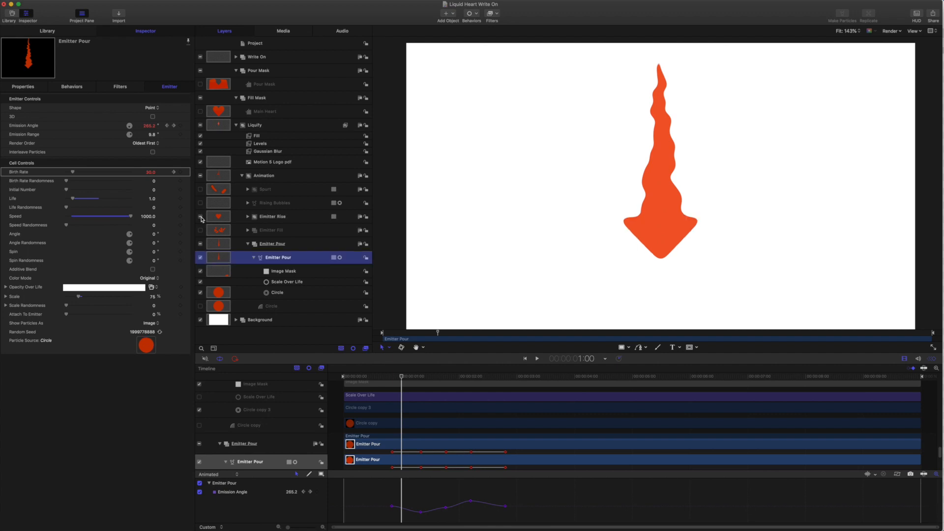
{"action": "left_click", "coordinate": [200, 217]}
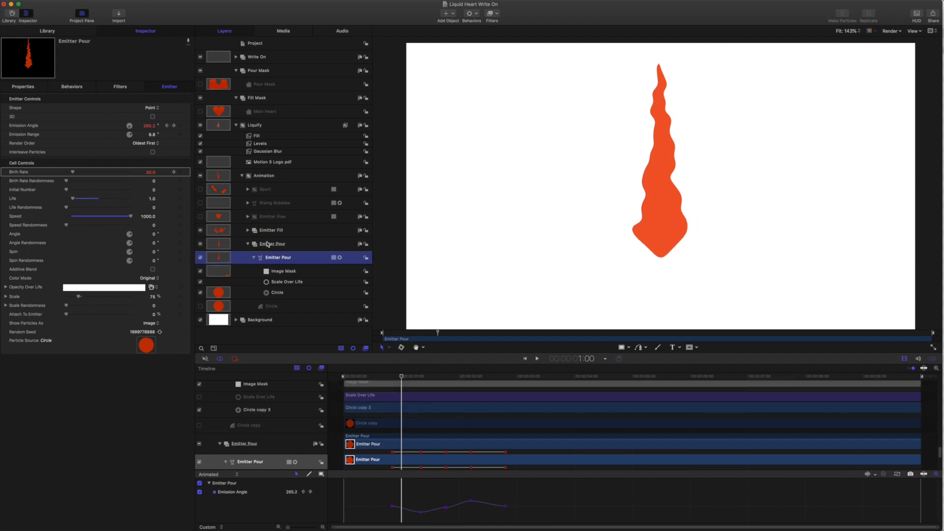
{"action": "left_click", "coordinate": [246, 230]}
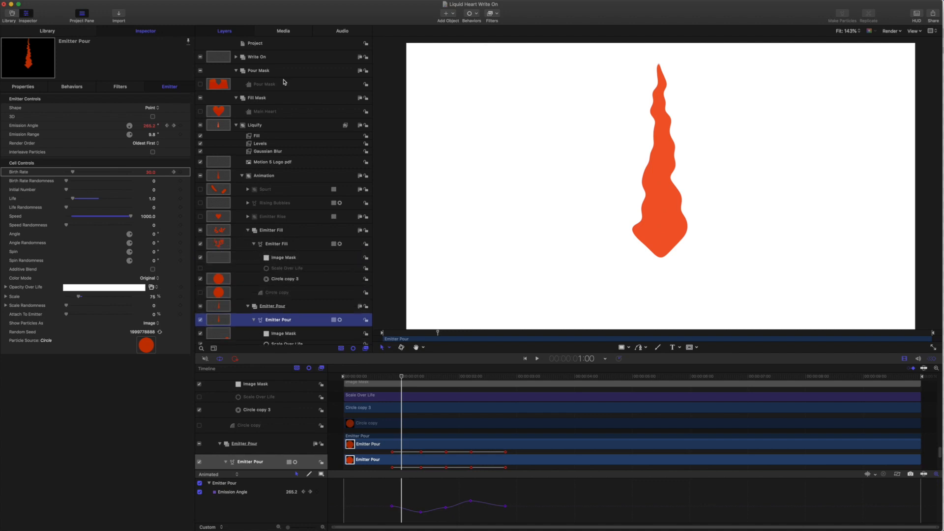
{"action": "mouse_move", "coordinate": [294, 254]}
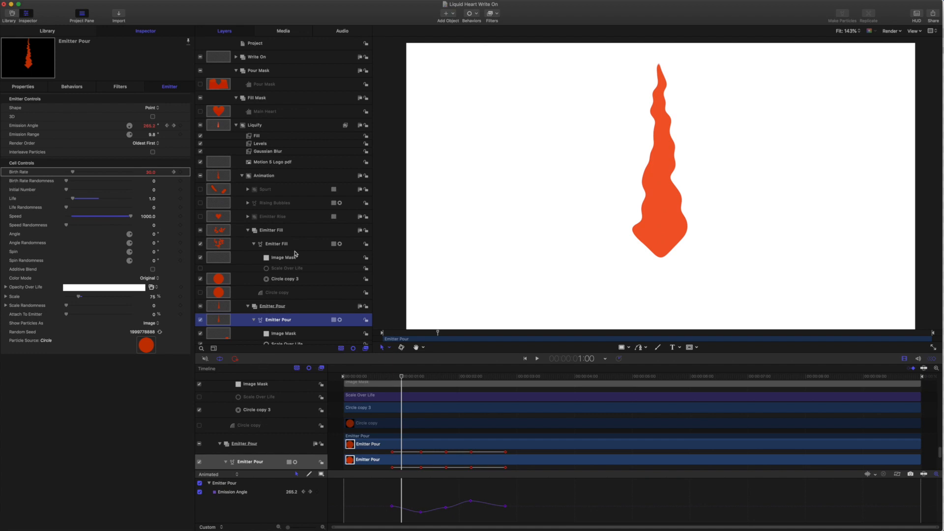
{"action": "left_click", "coordinate": [199, 384]}
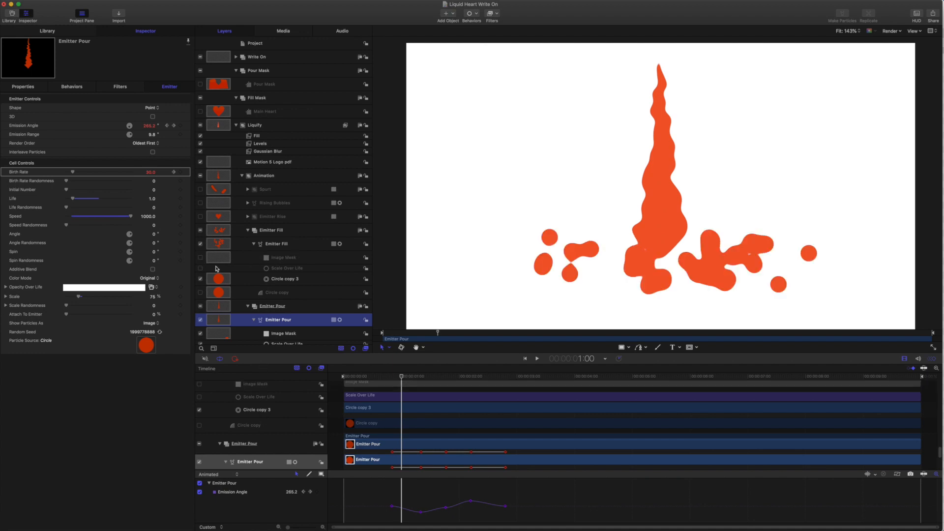
{"action": "mouse_move", "coordinate": [399, 355]}
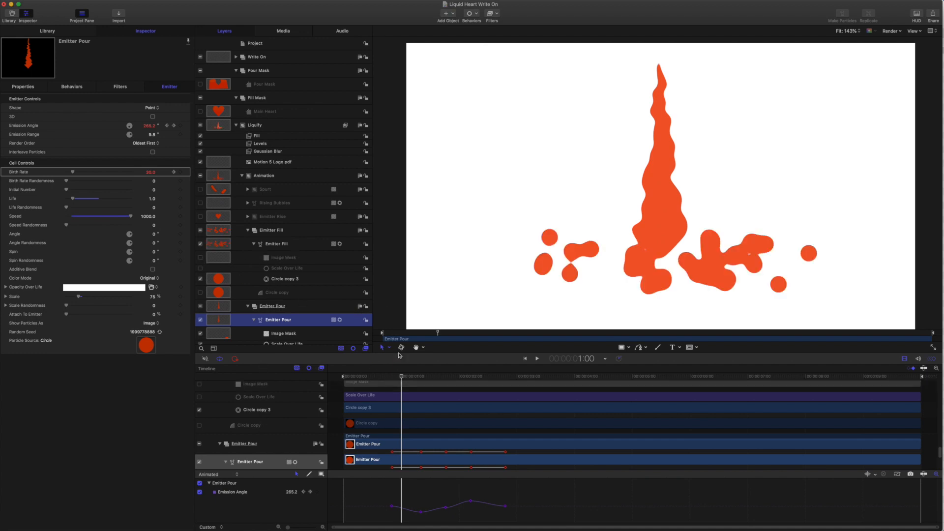
{"action": "left_click", "coordinate": [277, 244]}
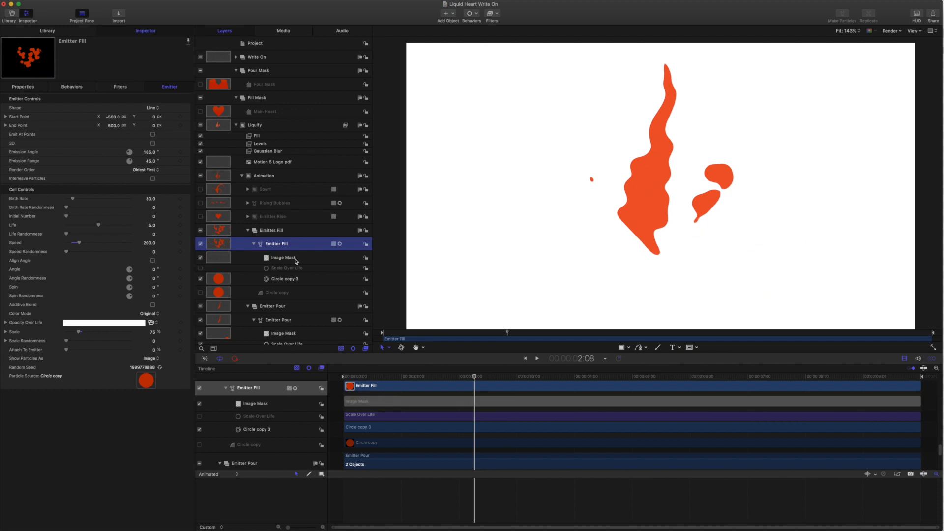
{"action": "left_click", "coordinate": [512, 376]}
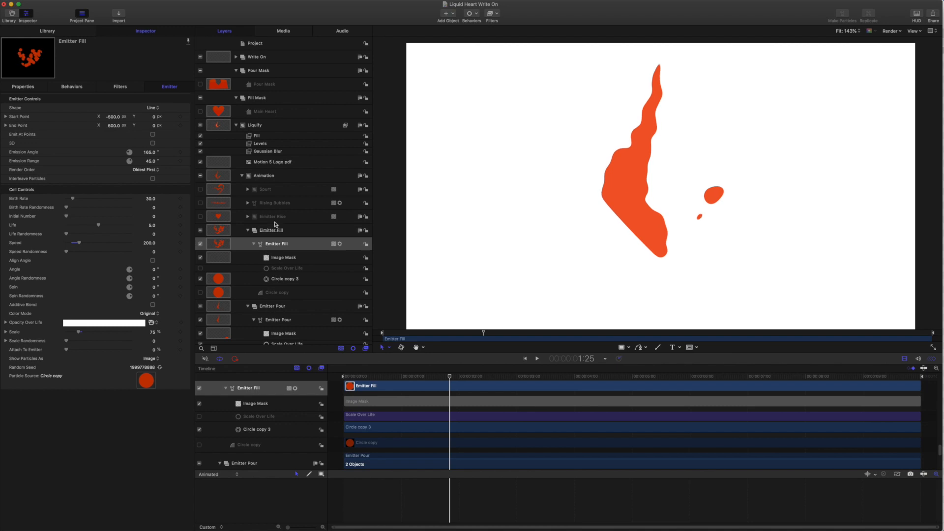
Expand Riser, disable its image mask, and toggle Riser on to preview the rising liquid.
{"action": "left_click", "coordinate": [272, 217]}
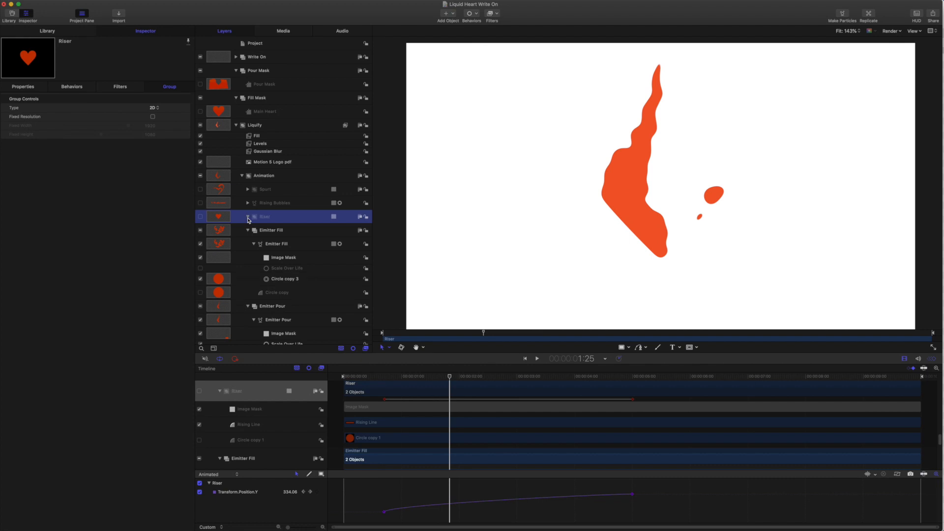
{"action": "left_click", "coordinate": [247, 217]}
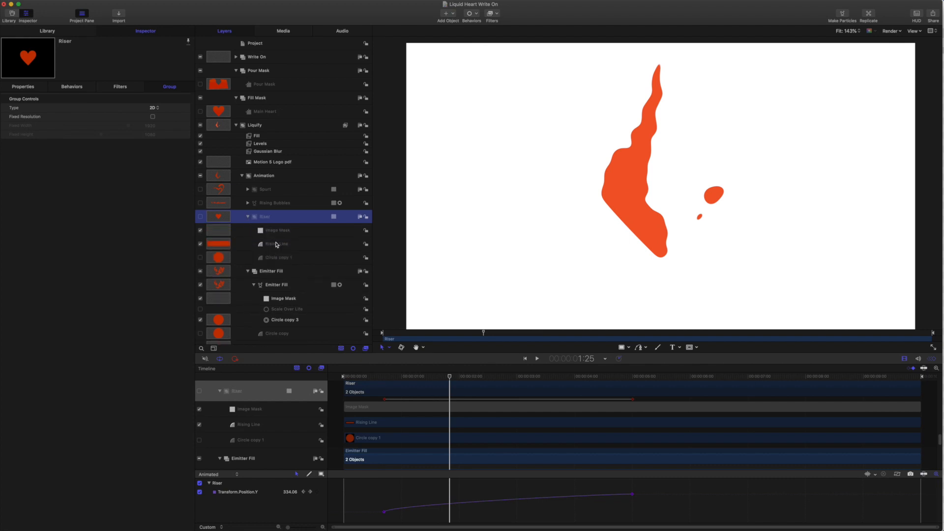
{"action": "left_click", "coordinate": [201, 230]}
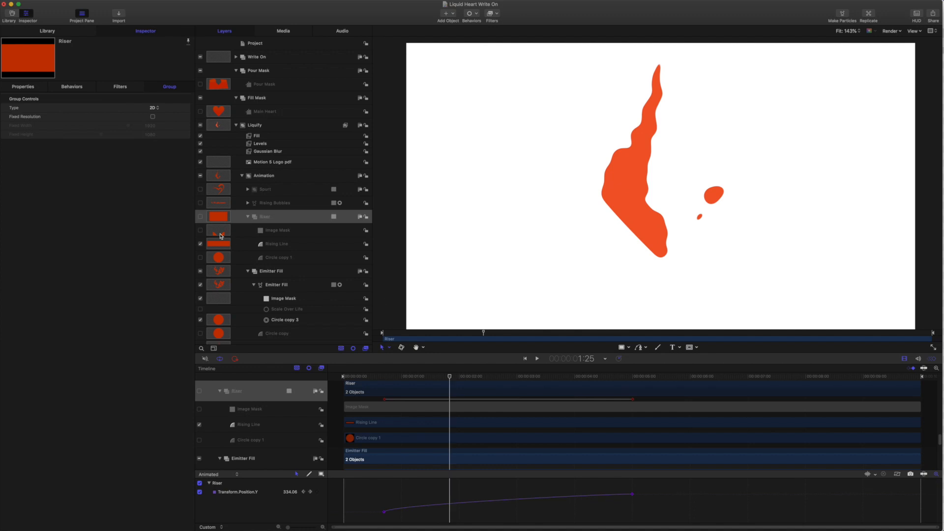
{"action": "left_click", "coordinate": [264, 216]}
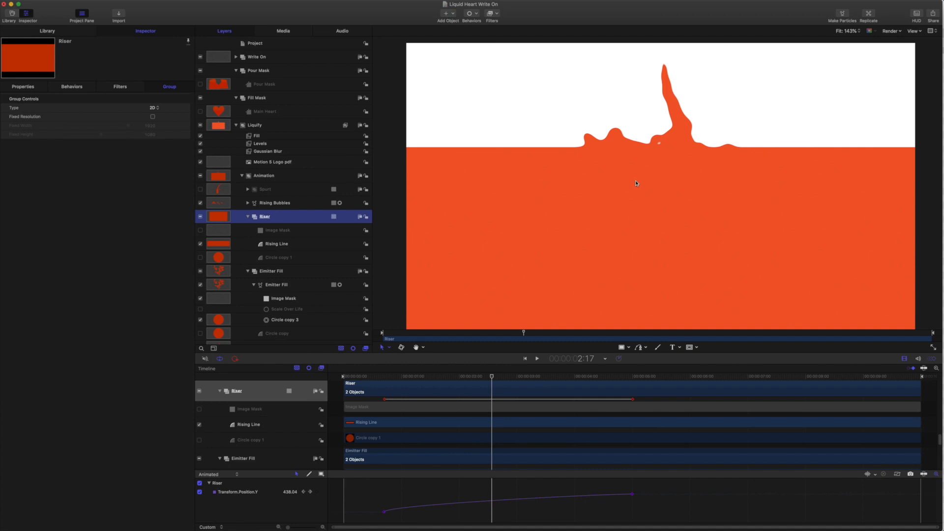
{"action": "mouse_move", "coordinate": [512, 233]}
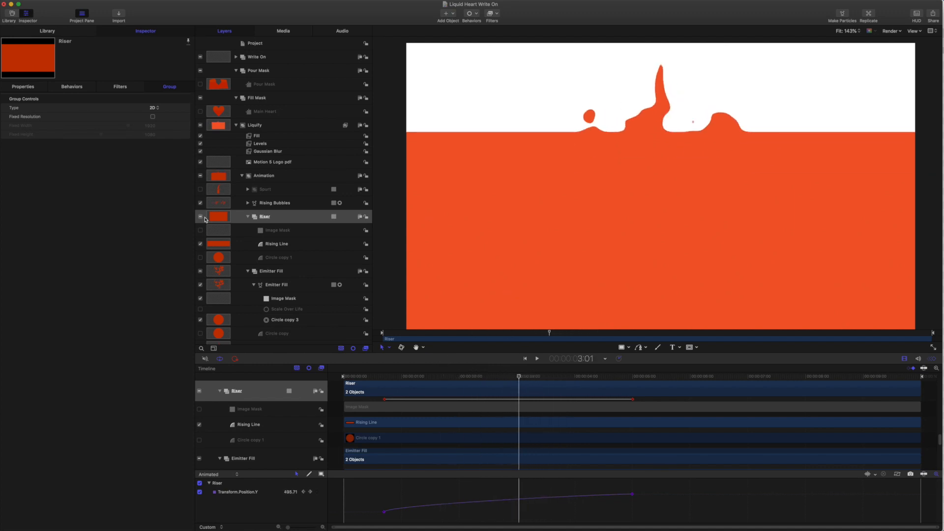
{"action": "left_click", "coordinate": [263, 217]}
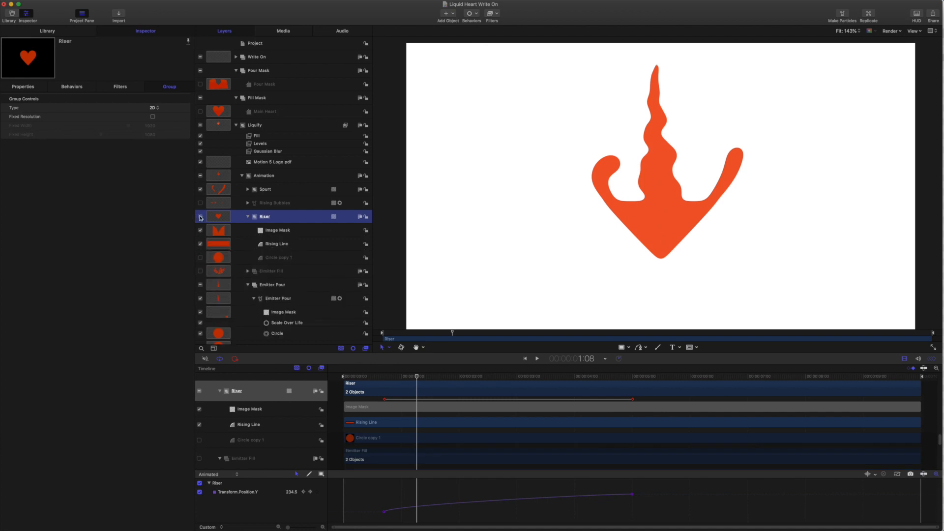
Expand Spout's splosh strokes and select splosh right 1's Scale Over Life (200% birth, 47% death).
{"action": "left_click", "coordinate": [200, 216]}
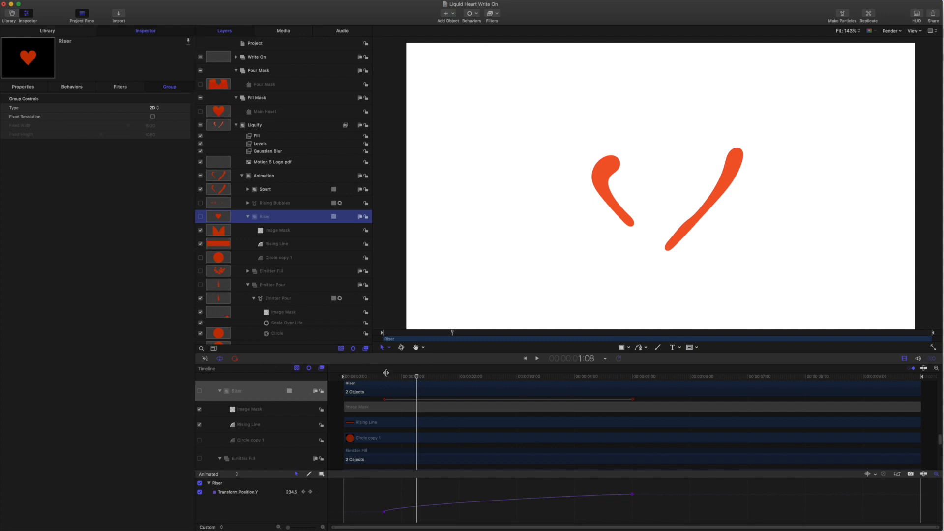
{"action": "left_click", "coordinate": [247, 188]}
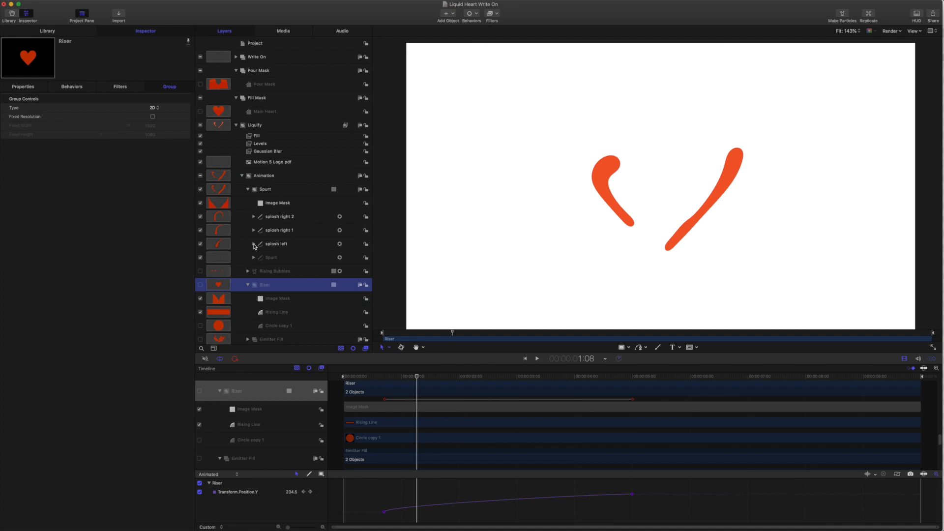
{"action": "left_click", "coordinate": [254, 216]}
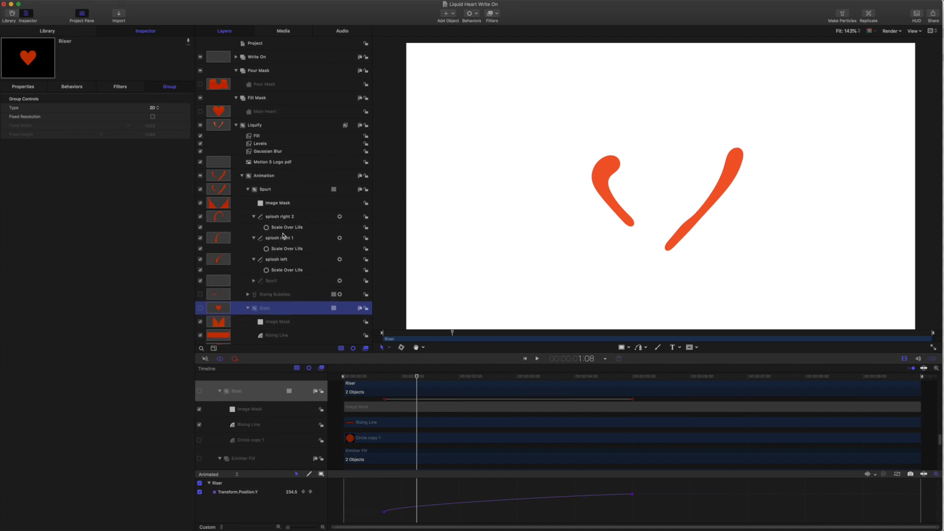
{"action": "mouse_move", "coordinate": [77, 95]}
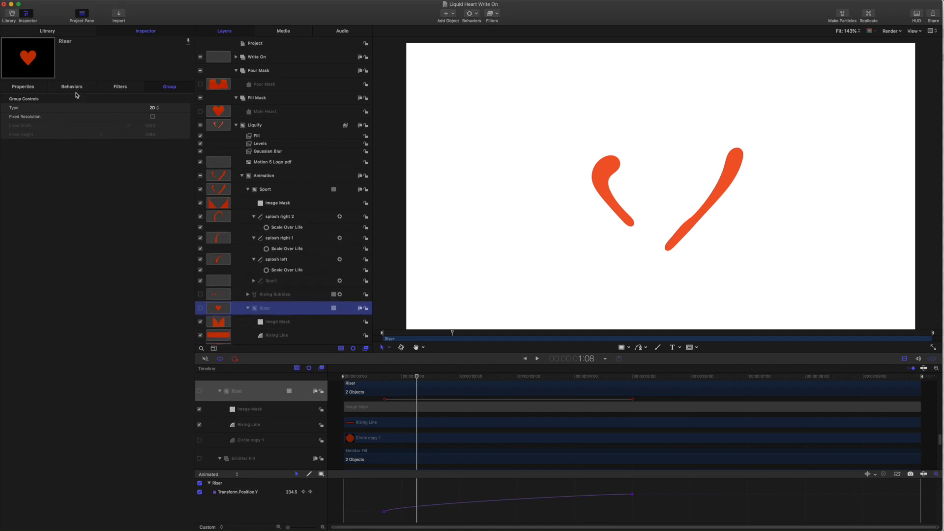
{"action": "left_click", "coordinate": [287, 247]}
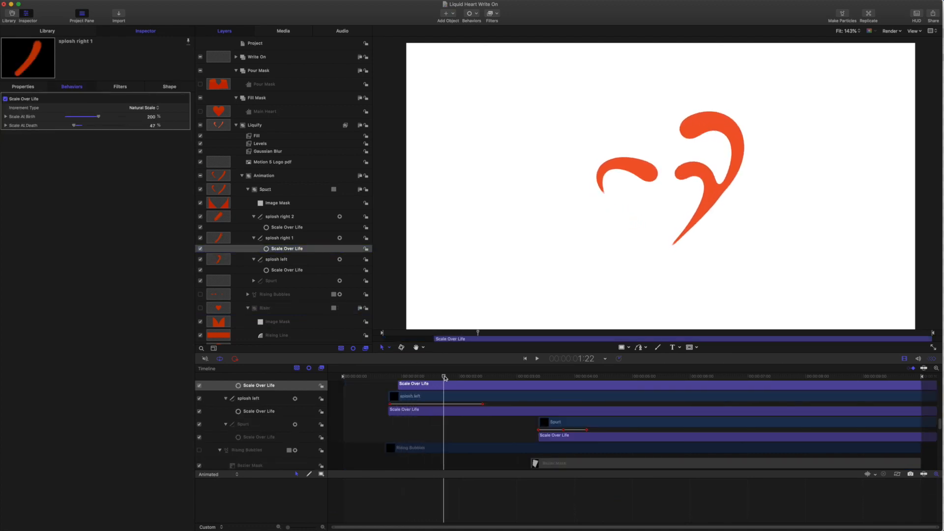
{"action": "left_click", "coordinate": [445, 377]}
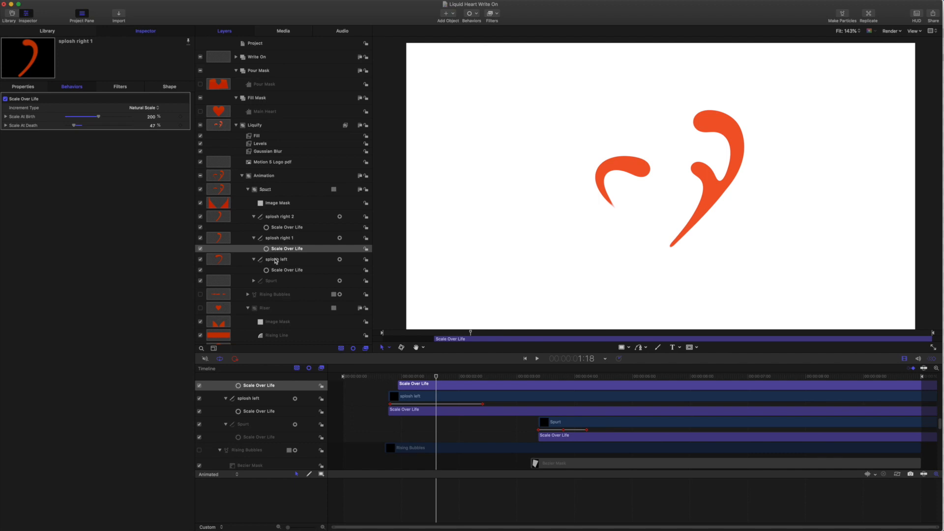
Inspect splosh left's outline and Advanced settings, then its Scale Over Life behavior.
{"action": "left_click", "coordinate": [277, 260]}
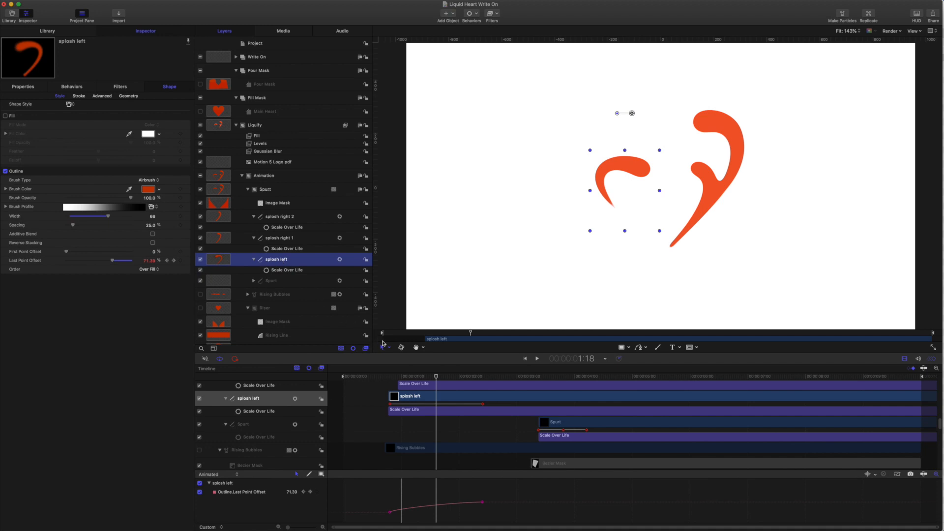
{"action": "mouse_move", "coordinate": [576, 280]}
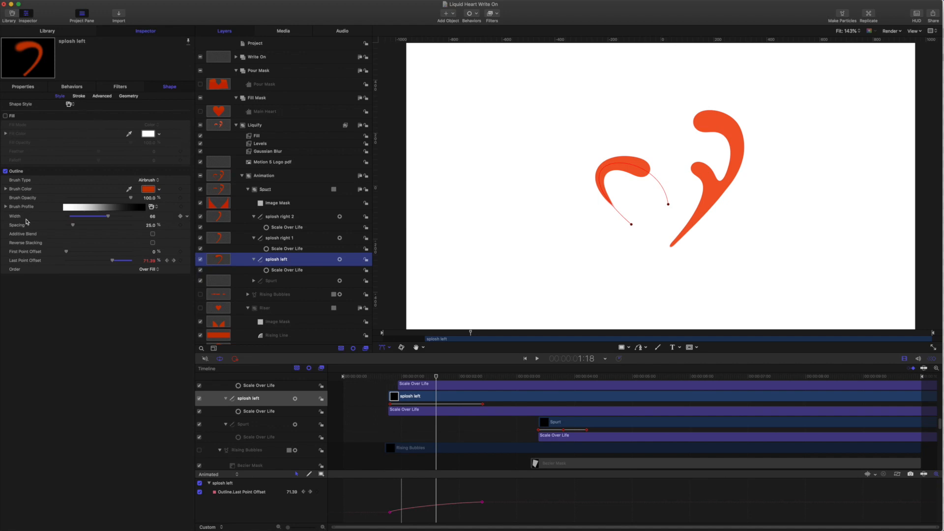
{"action": "mouse_move", "coordinate": [13, 223]}
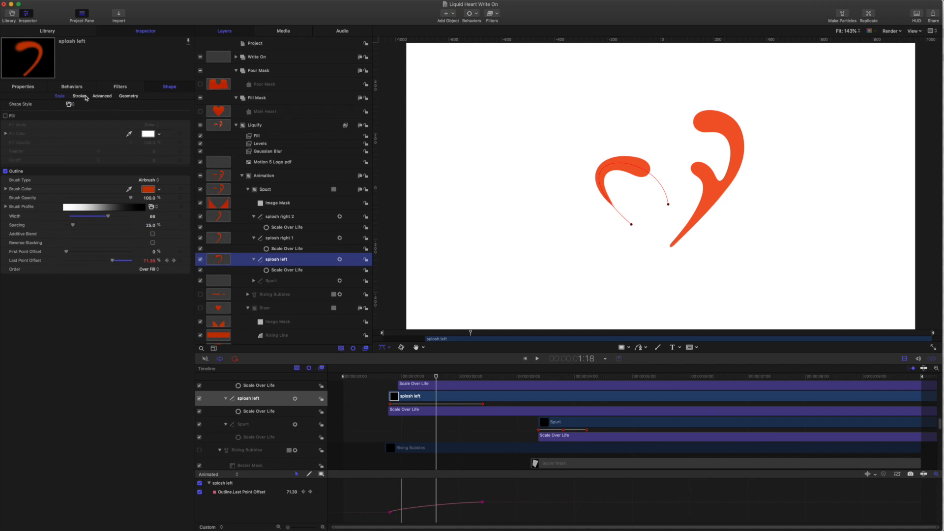
{"action": "left_click", "coordinate": [102, 96]}
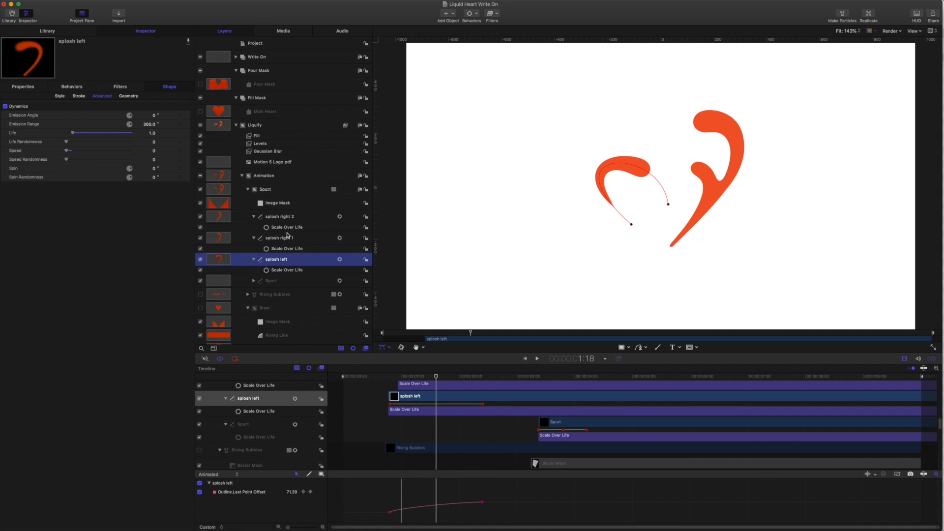
{"action": "left_click", "coordinate": [287, 270]}
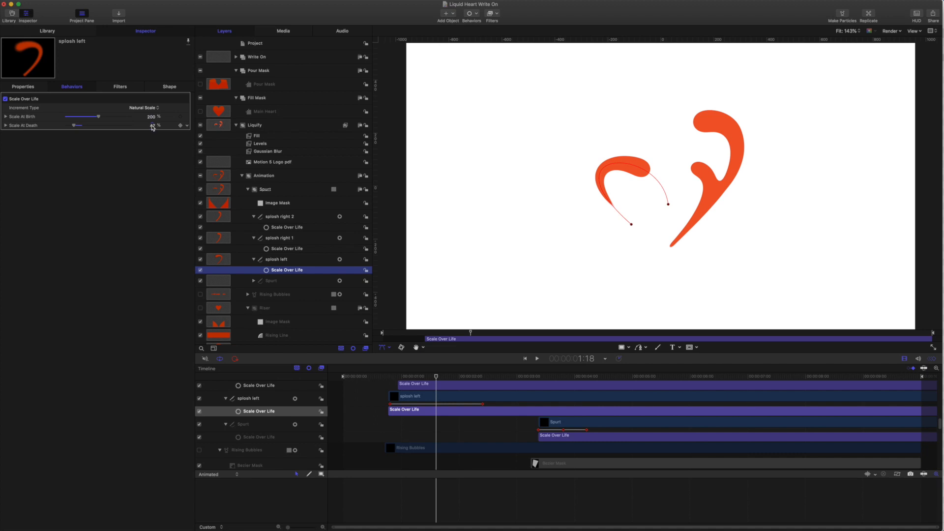
{"action": "mouse_move", "coordinate": [153, 127]}
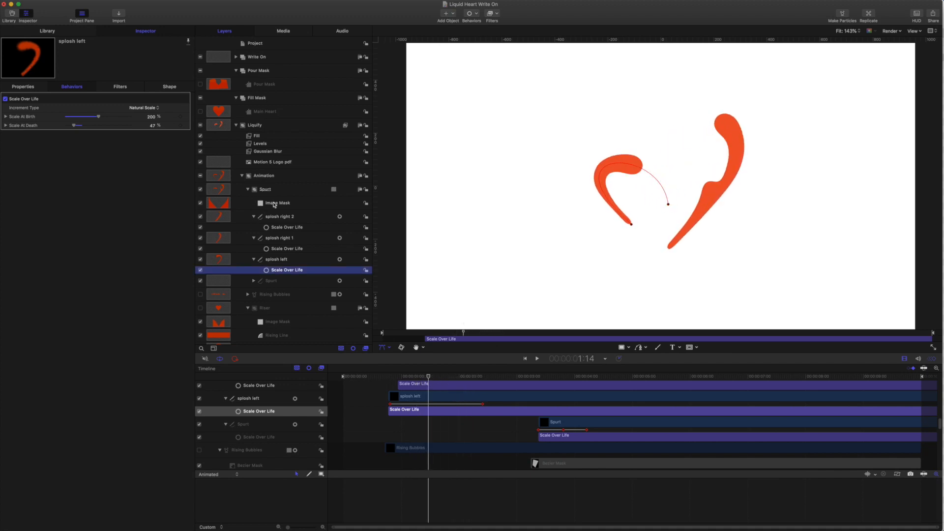
Review Spout's Image Mask (Pour Mask source, Subtract, Stencil) and re-enable the inner Spout stroke.
{"action": "left_click", "coordinate": [278, 202]}
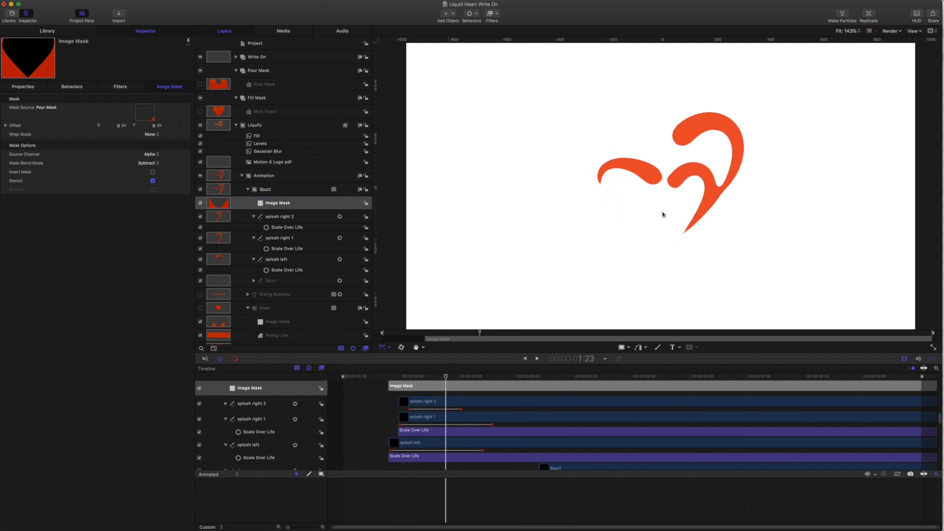
{"action": "mouse_move", "coordinate": [725, 186]}
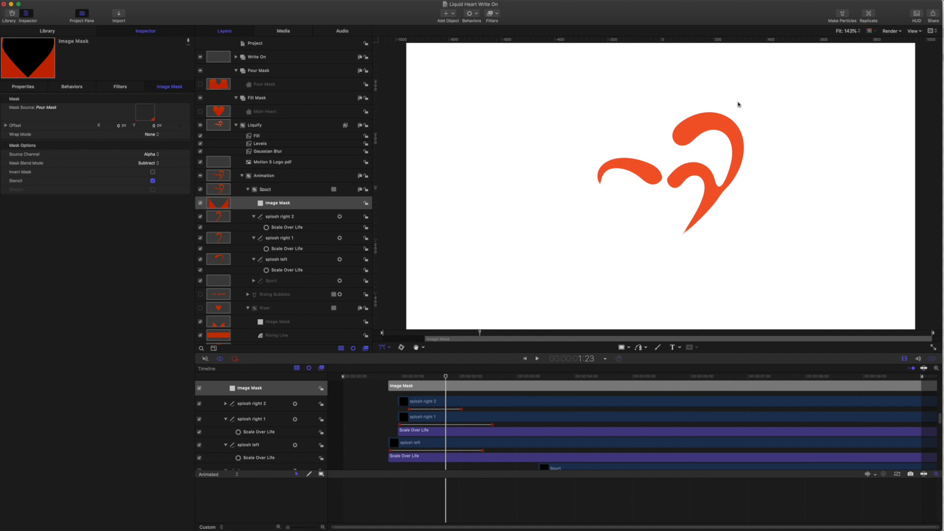
{"action": "mouse_move", "coordinate": [446, 379]}
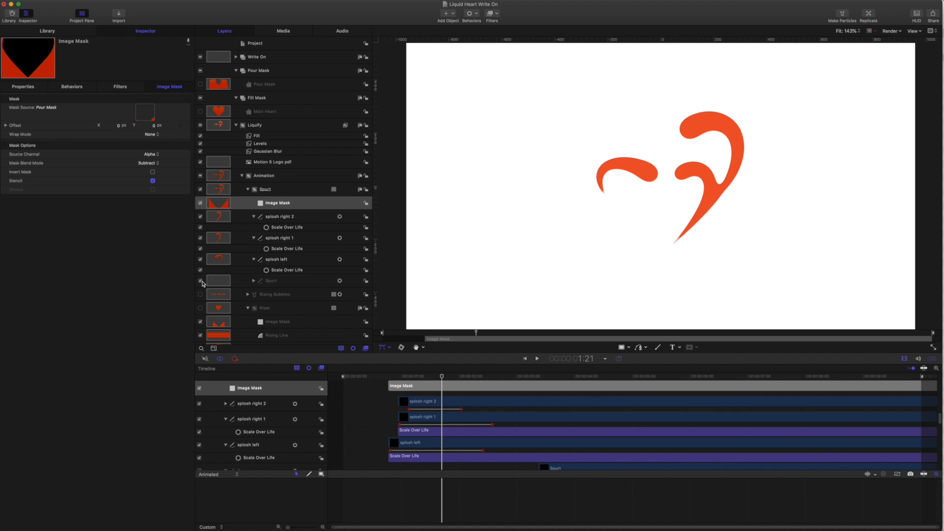
{"action": "left_click", "coordinate": [200, 280]}
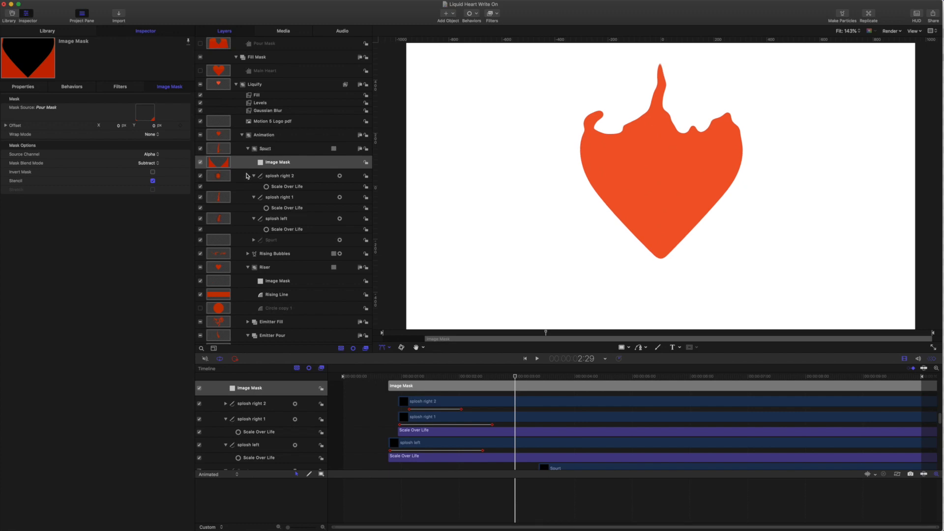
Scrub to the full-heart frame, then play the pour animation from the start.
{"action": "scroll", "scroll_direction": "up", "scroll_amount": 3}
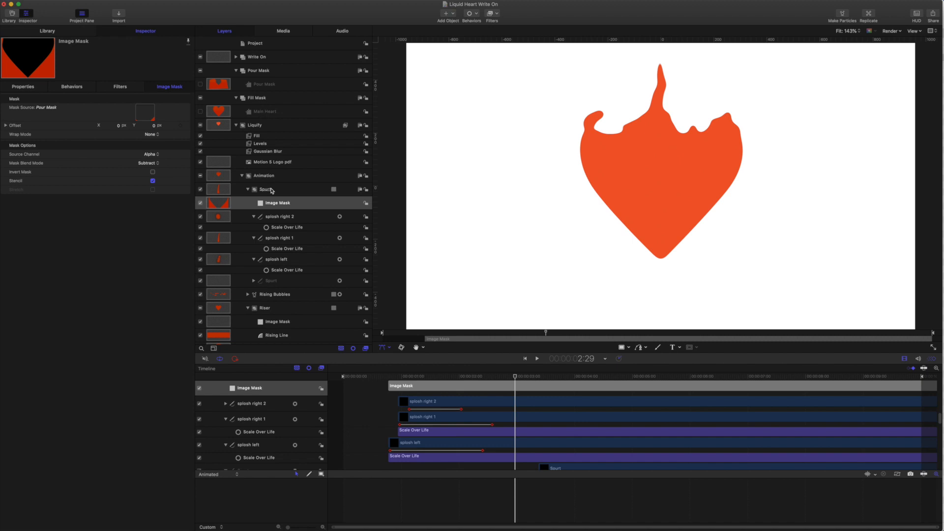
{"action": "left_click", "coordinate": [277, 202]}
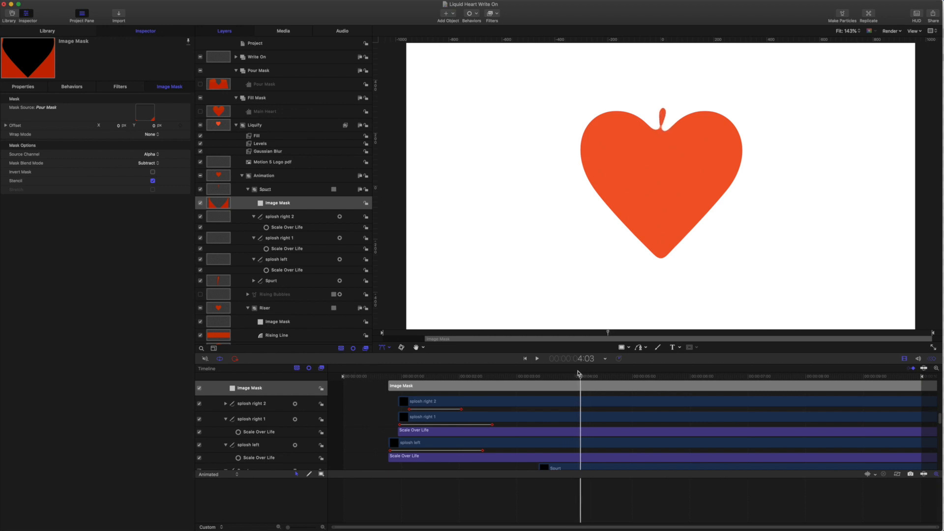
{"action": "left_click", "coordinate": [583, 375]}
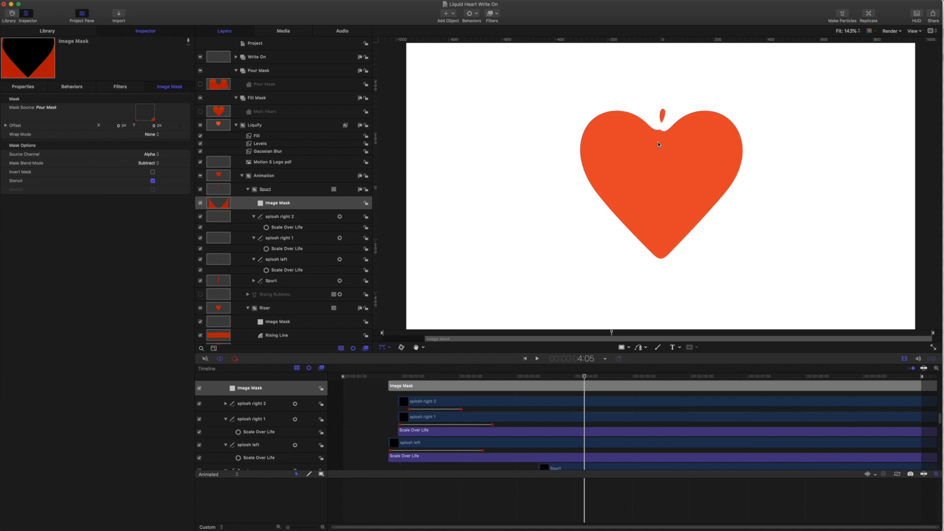
{"action": "mouse_move", "coordinate": [711, 174]}
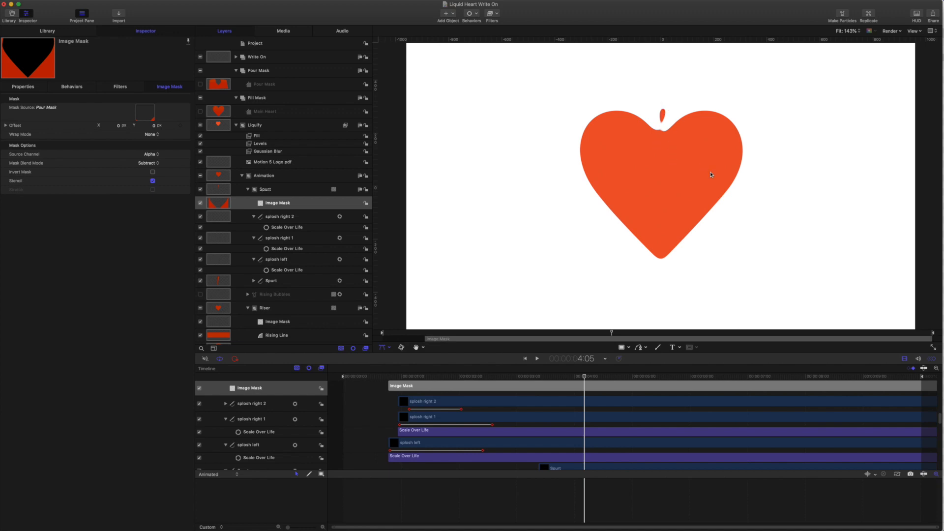
{"action": "mouse_move", "coordinate": [656, 99]}
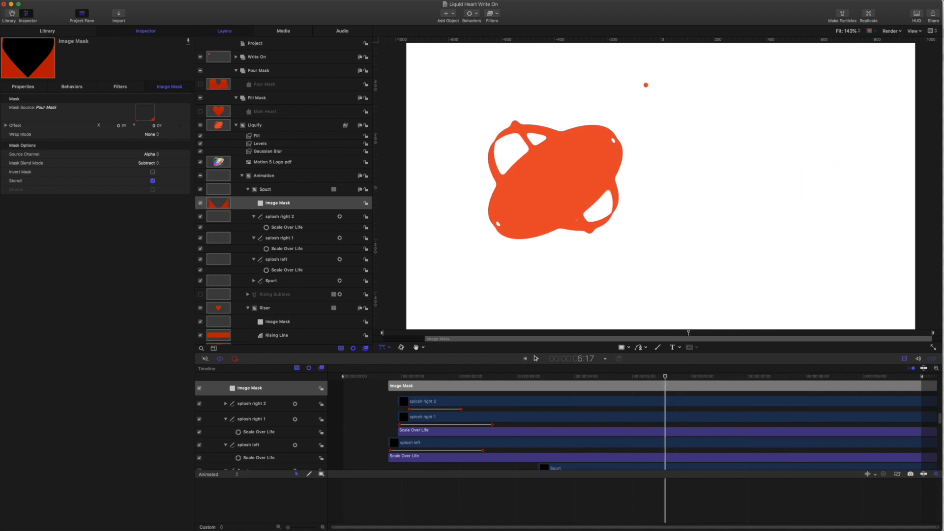
{"action": "left_click", "coordinate": [525, 358]}
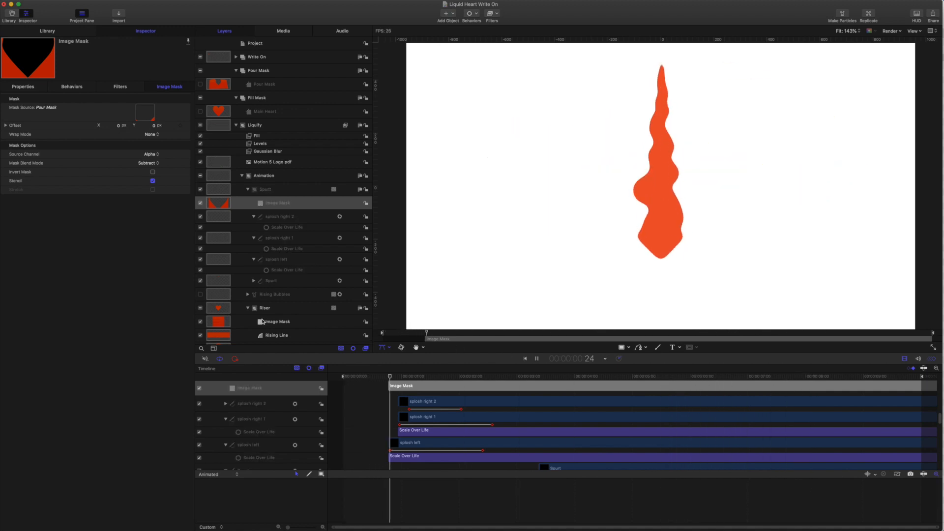